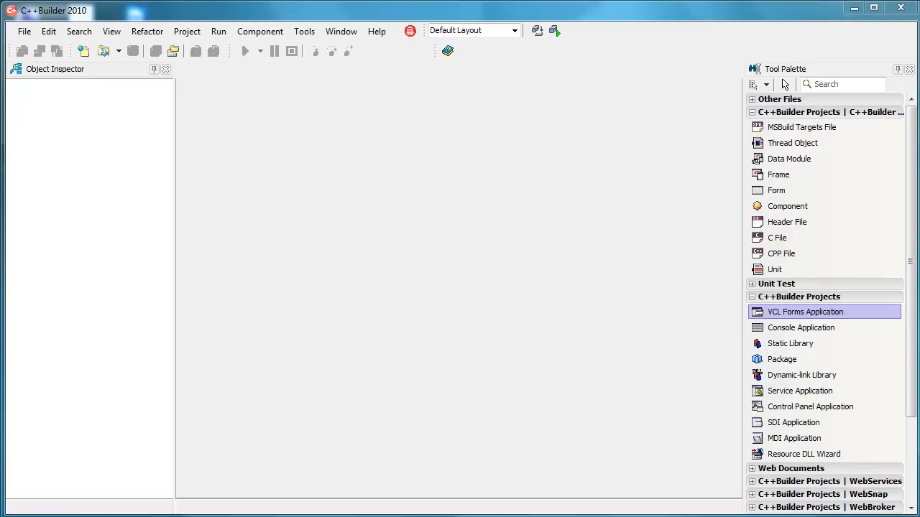
{"action": "mouse_move", "coordinate": [796, 318]}
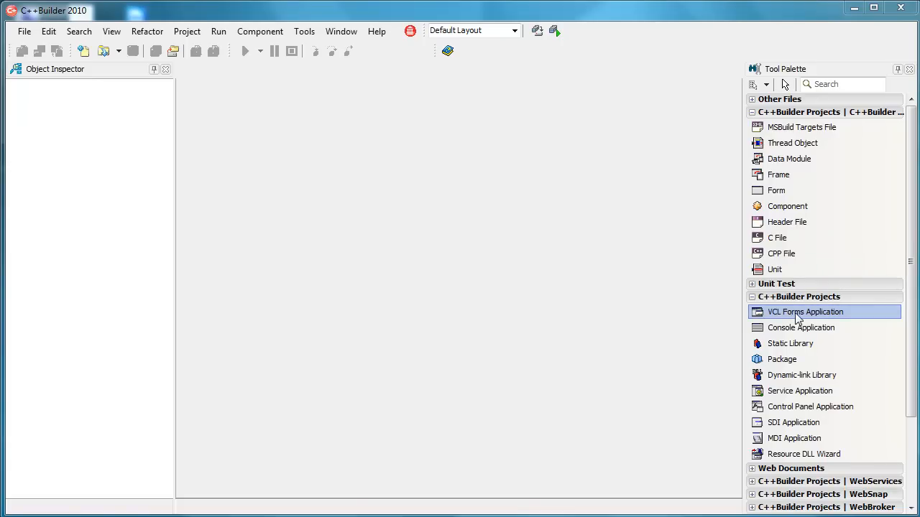
Create a new VCL Forms Application from the C++Builder Projects Tool Palette.
{"action": "double_click", "coordinate": [805, 311]}
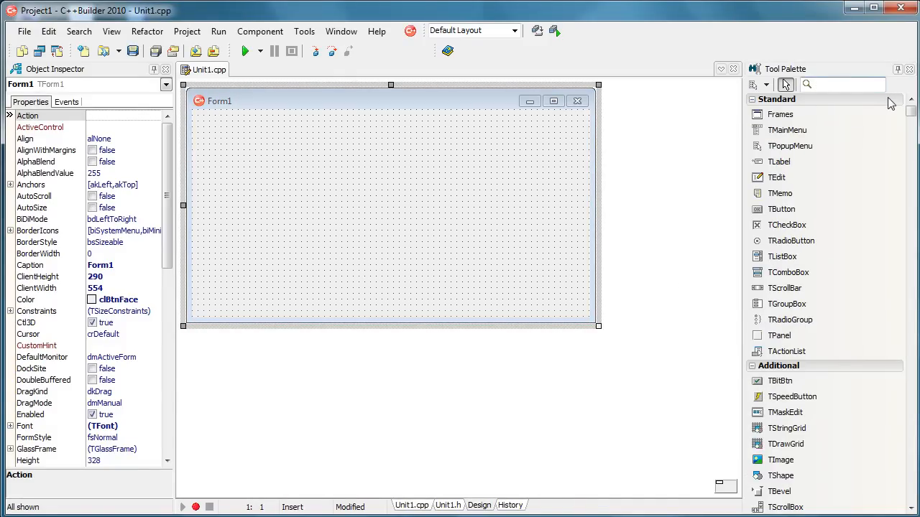
Drop a TIdIcmpClient onto the form and set its Name to ICMP1.
{"action": "type", "text": "til"}
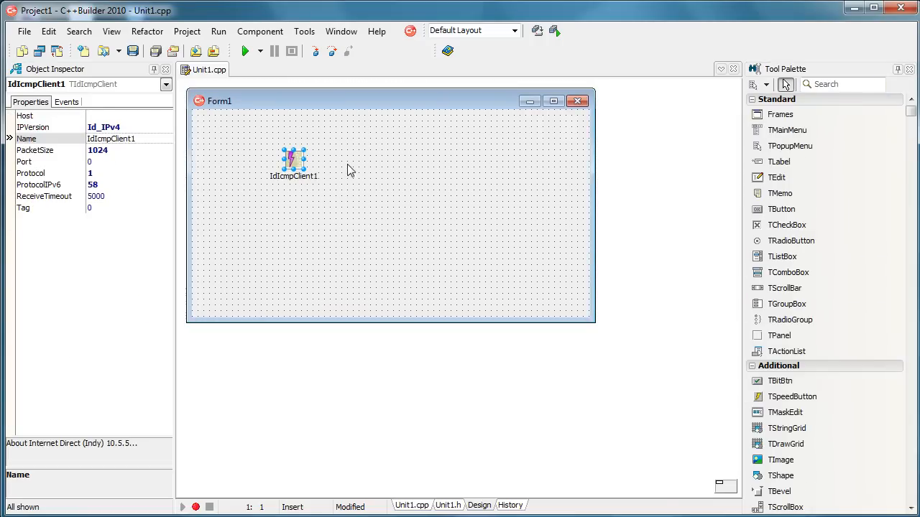
{"action": "double_click", "coordinate": [110, 138]}
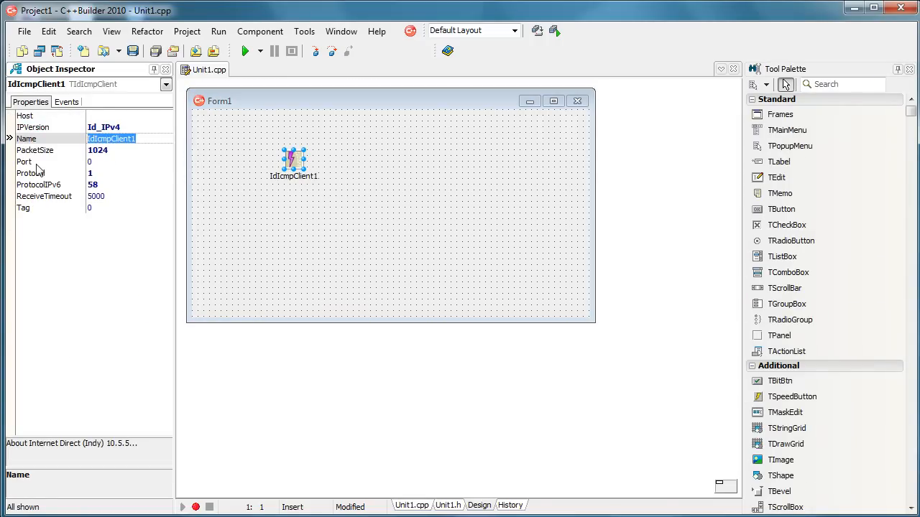
{"action": "type", "text": "ICMP1"}
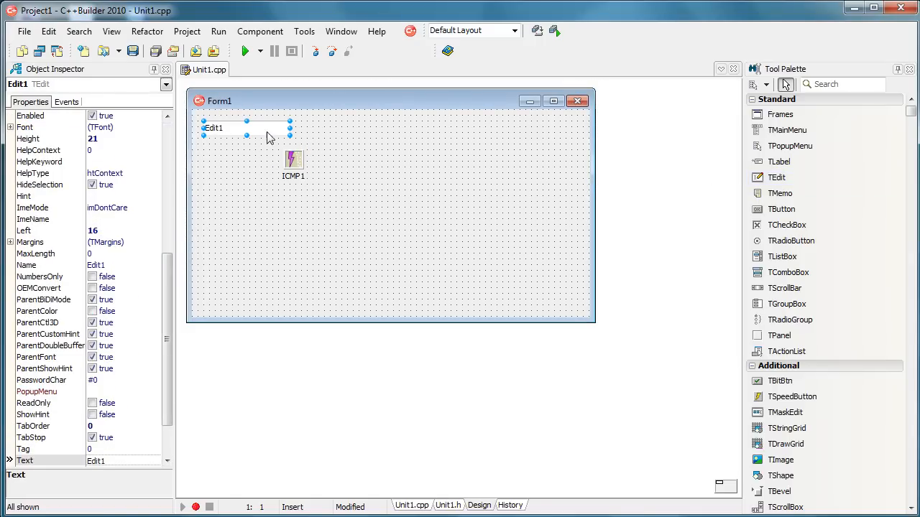
{"action": "left_click_drag", "start_coordinate": [290, 129], "coordinate": [341, 129]}
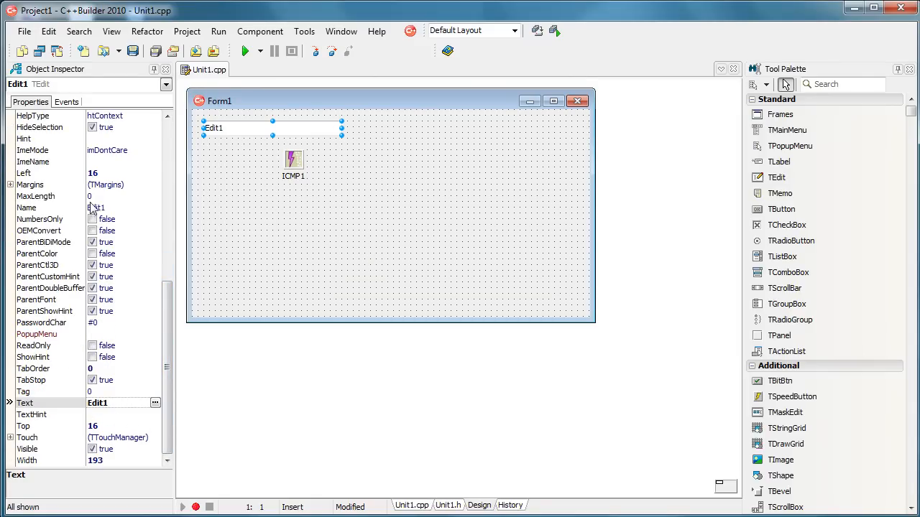
{"action": "type", "text": "EHost"}
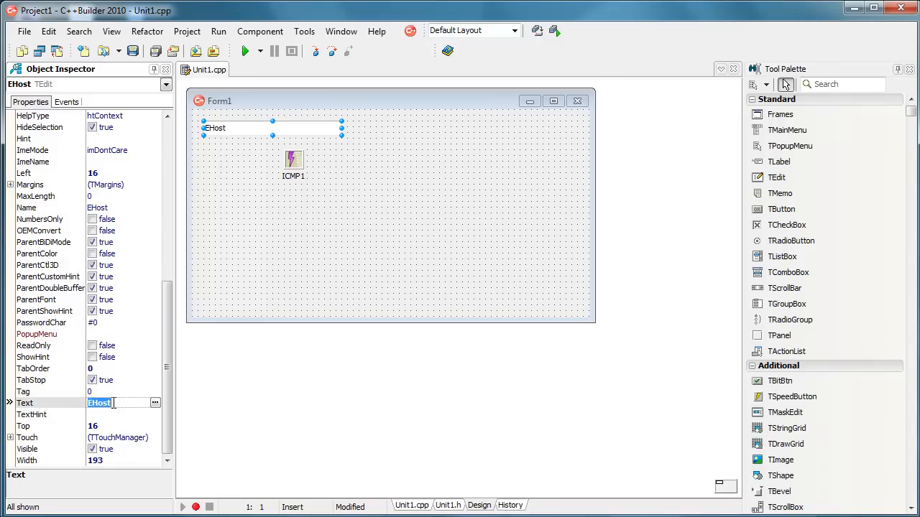
{"action": "type", "text": "www."}
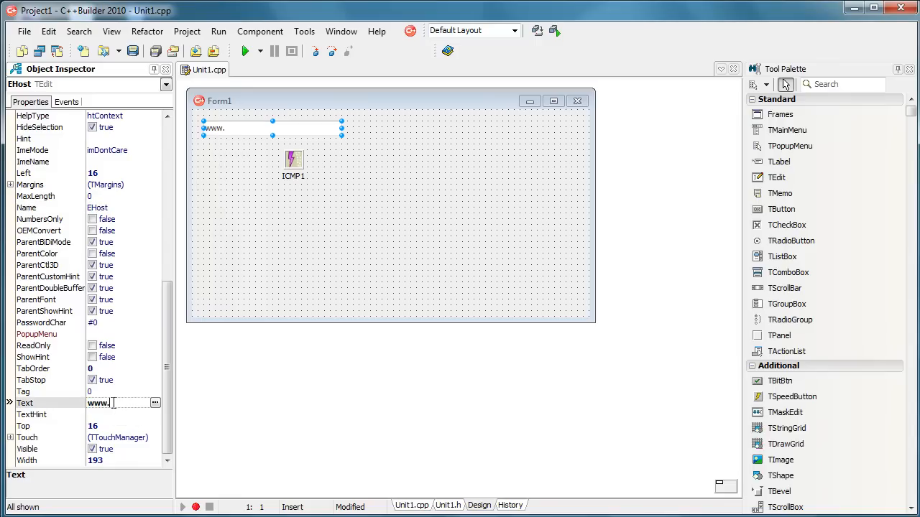
{"action": "type", "text": "google.com"}
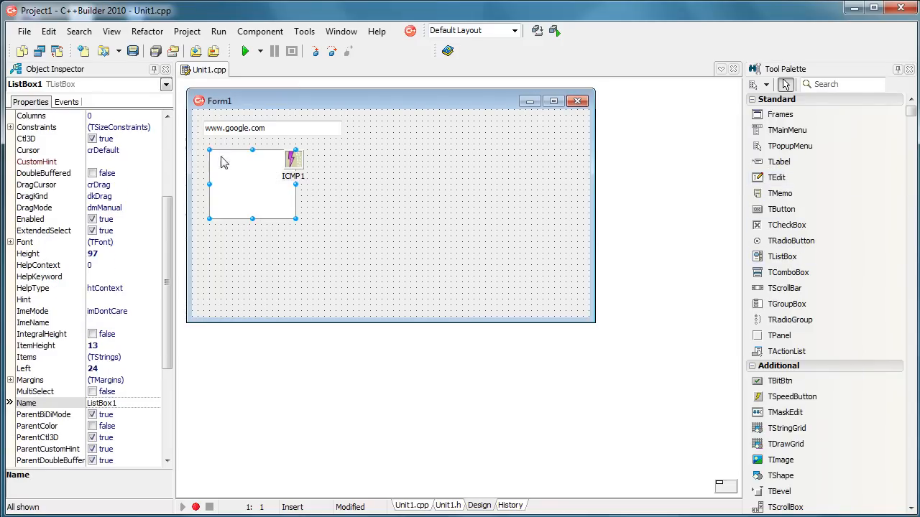
Place and enlarge the list box below the host field, then shrink Form1 to fit.
{"action": "left_click_drag", "start_coordinate": [297, 217], "coordinate": [429, 218]}
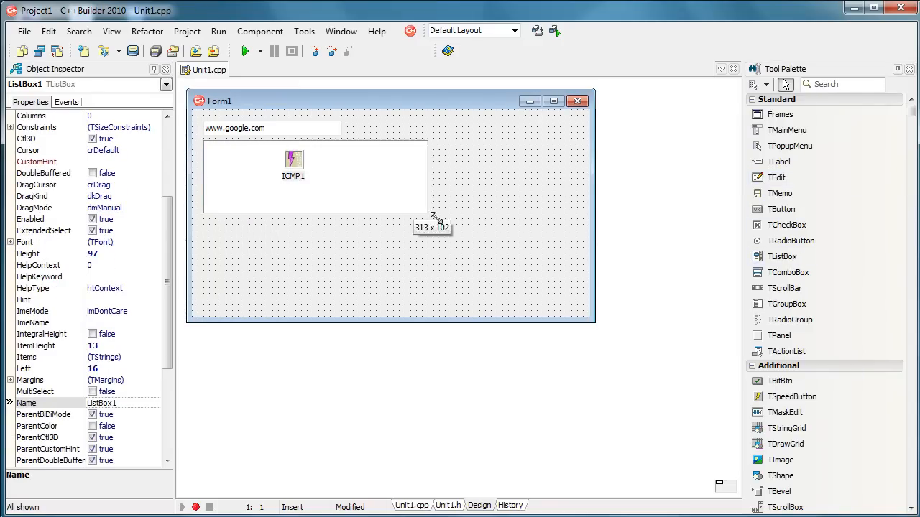
{"action": "left_click_drag", "start_coordinate": [428, 213], "coordinate": [416, 225]}
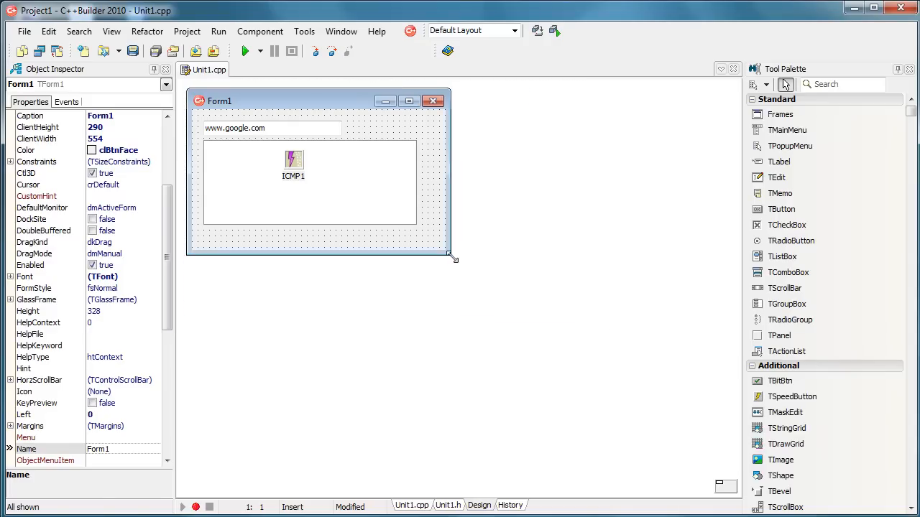
{"action": "left_click_drag", "start_coordinate": [453, 259], "coordinate": [463, 248]}
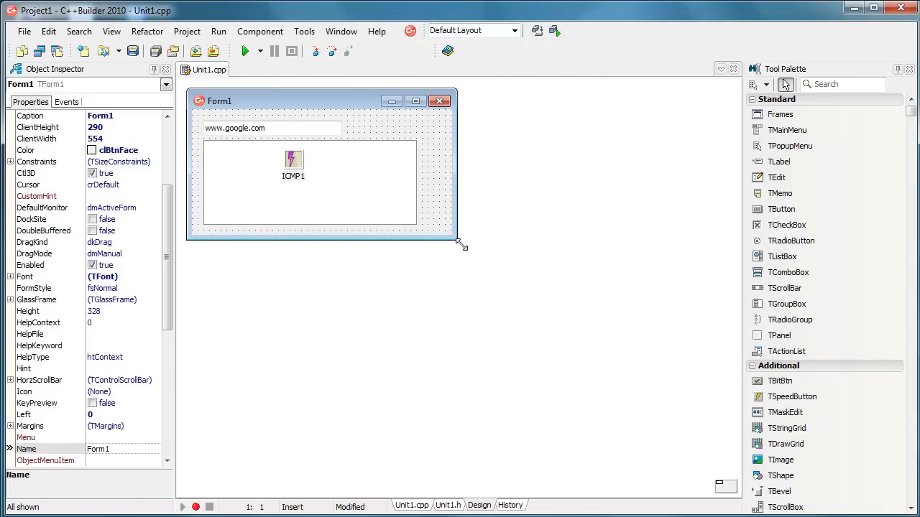
{"action": "left_click_drag", "start_coordinate": [460, 245], "coordinate": [434, 242]}
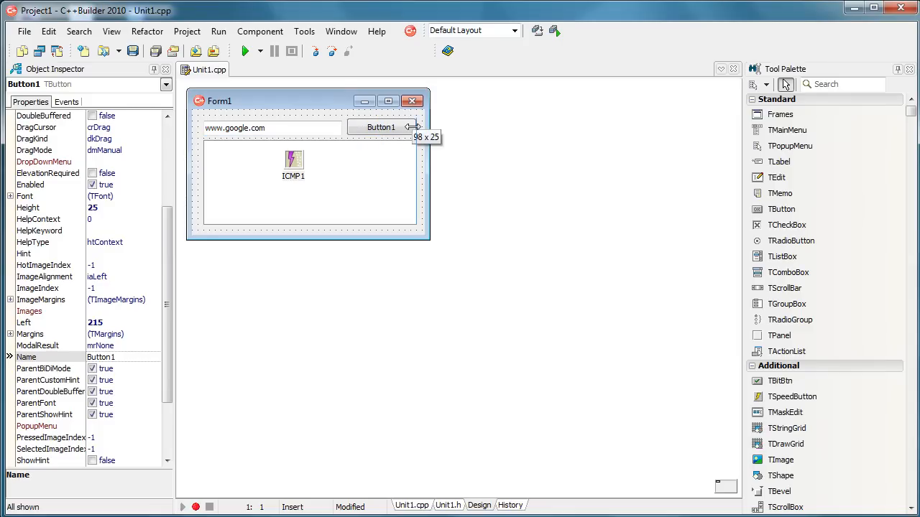
Set the button's Caption to 'Ping' in the Object Inspector.
{"action": "left_click", "coordinate": [380, 128]}
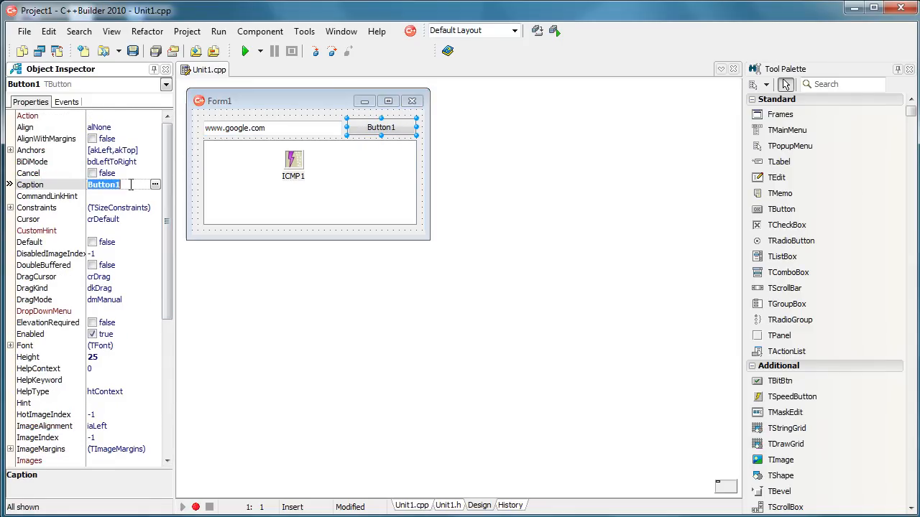
{"action": "type", "text": "Ping"}
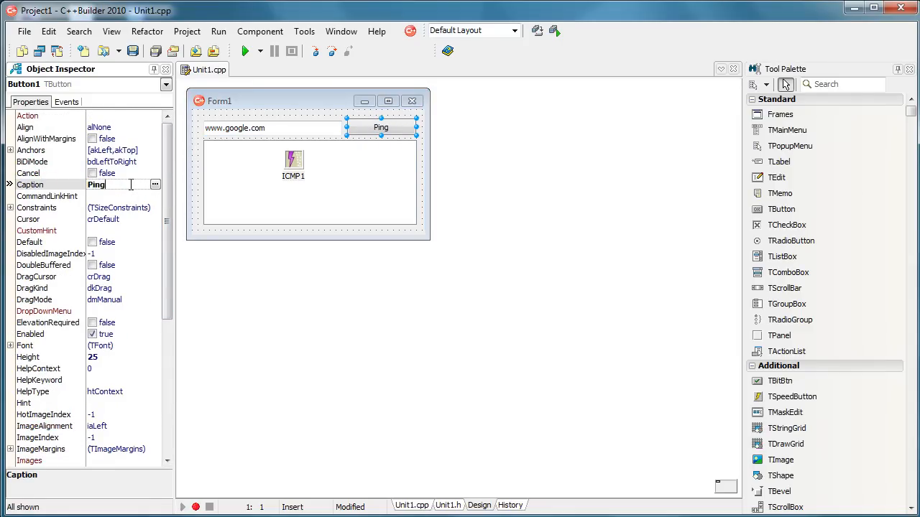
{"action": "left_click", "coordinate": [95, 184]}
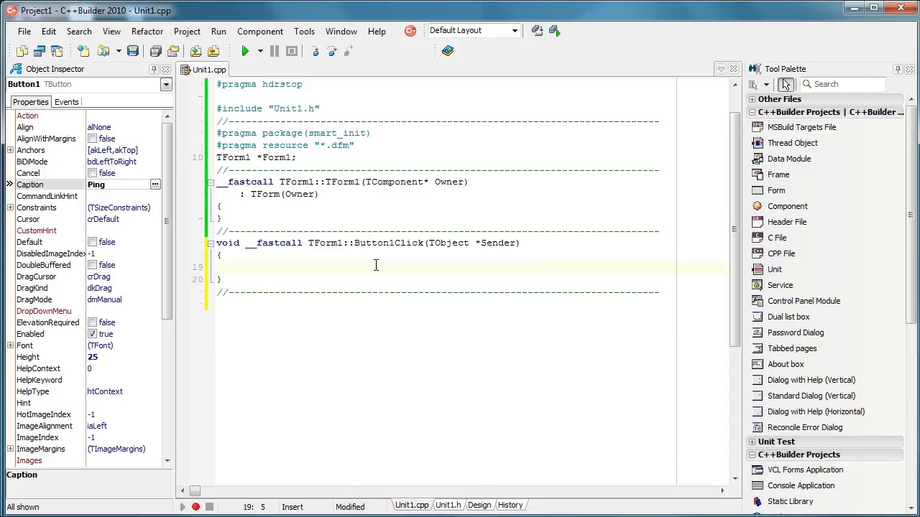
Add ListBox1->Items->Clear(); to the Button1Click handler.
{"action": "type", "text": "li"}
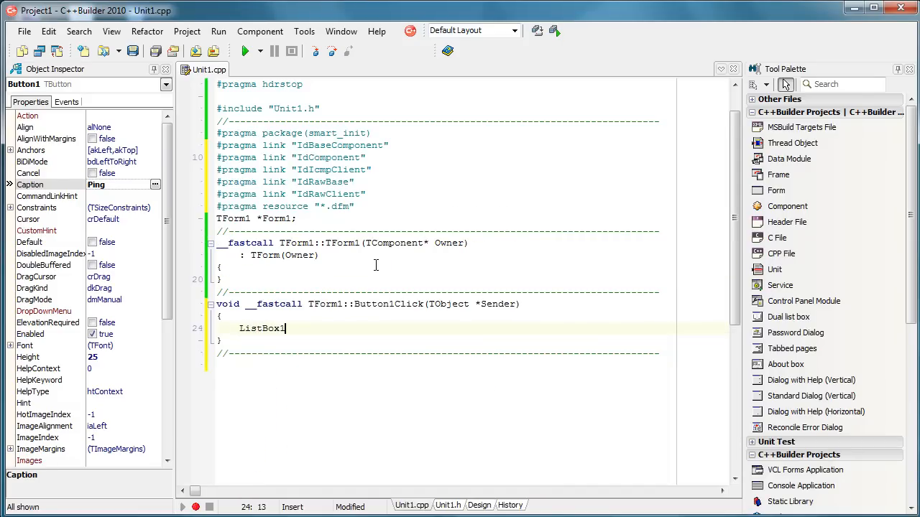
{"action": "type", "text": "->items-"}
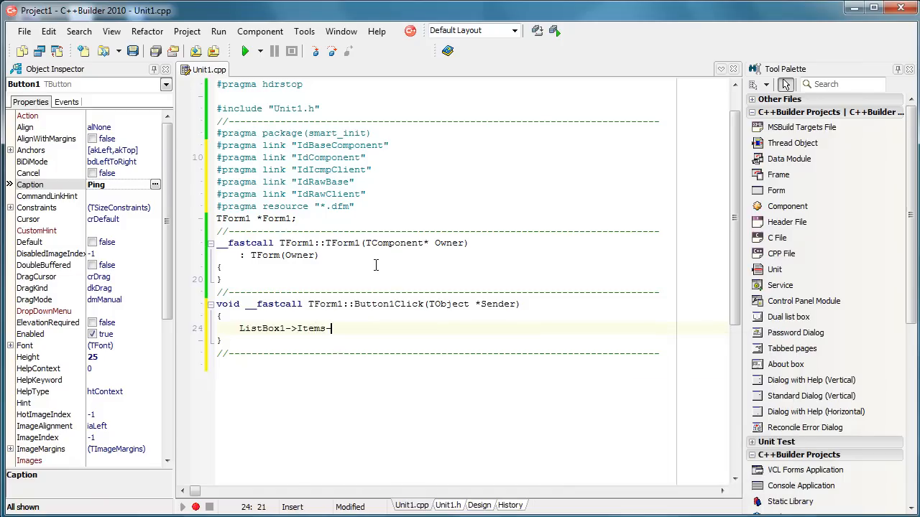
{"action": "type", "text": "cle"}
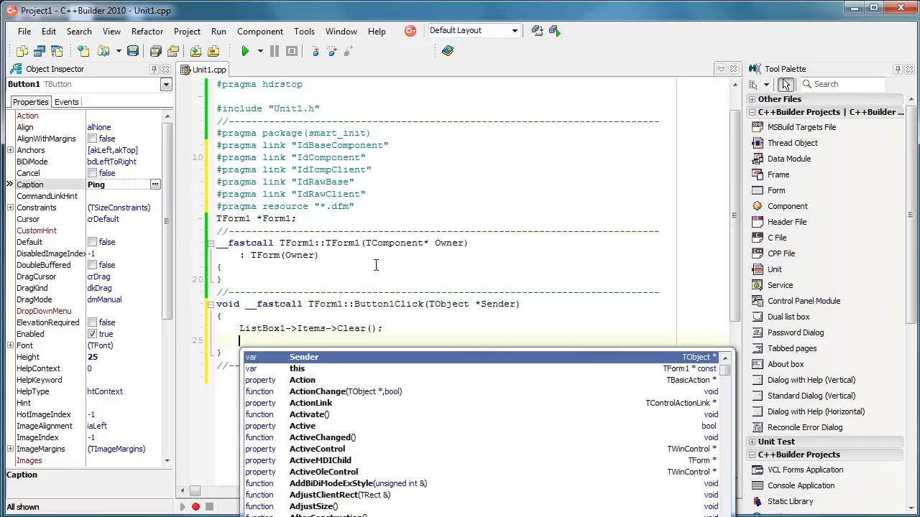
Add ICMP1->Host = EHost->Text; to the handler.
{"action": "type", "text": "icm"}
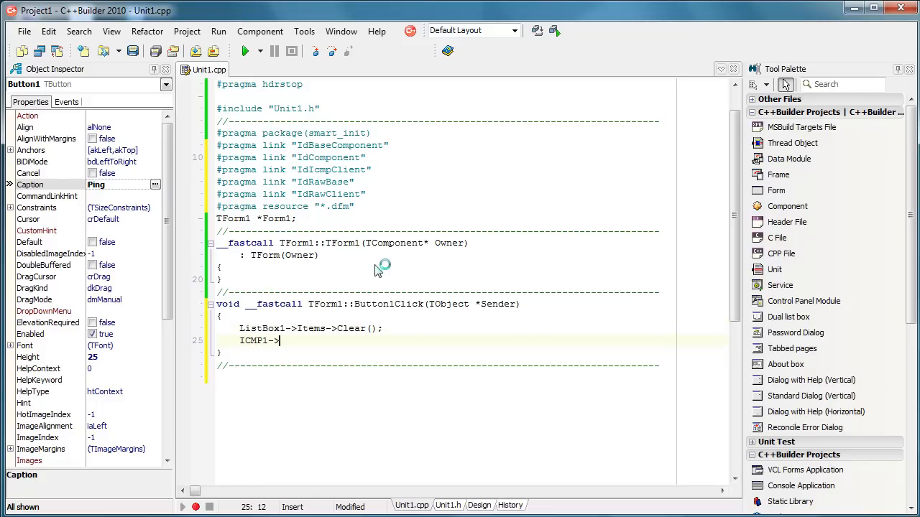
{"action": "type", "text": "Host ="}
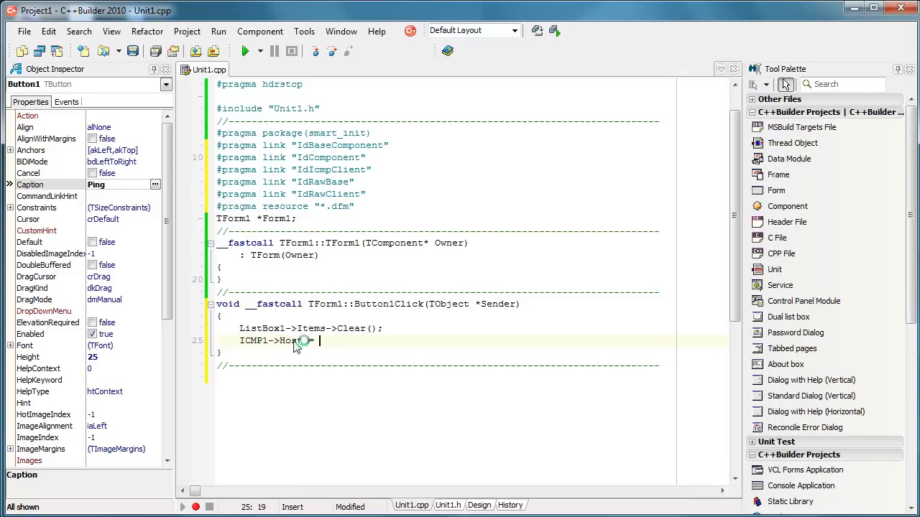
{"action": "left_click", "coordinate": [478, 505]}
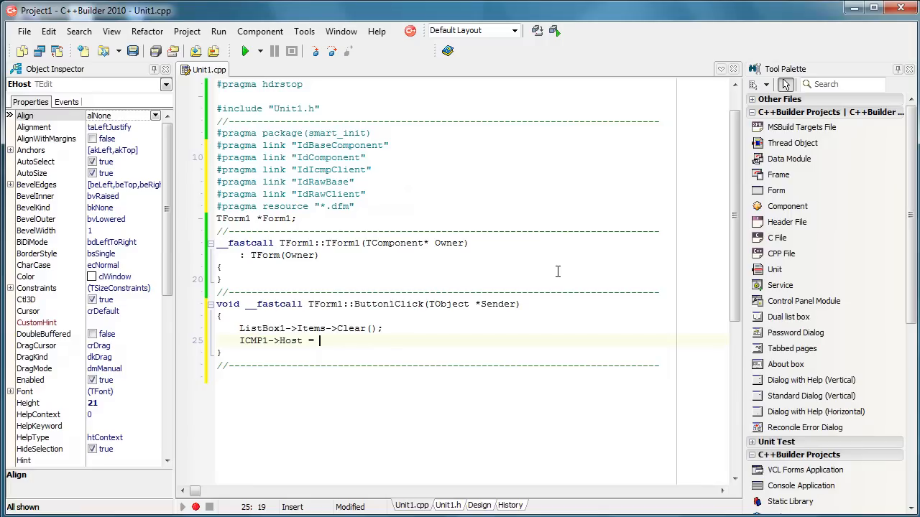
{"action": "type", "text": "e"}
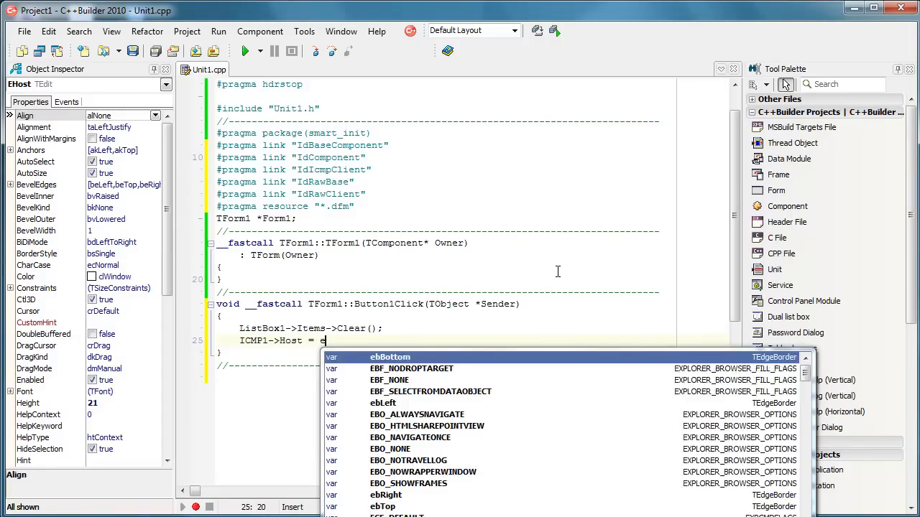
{"action": "type", "text": "Host->"}
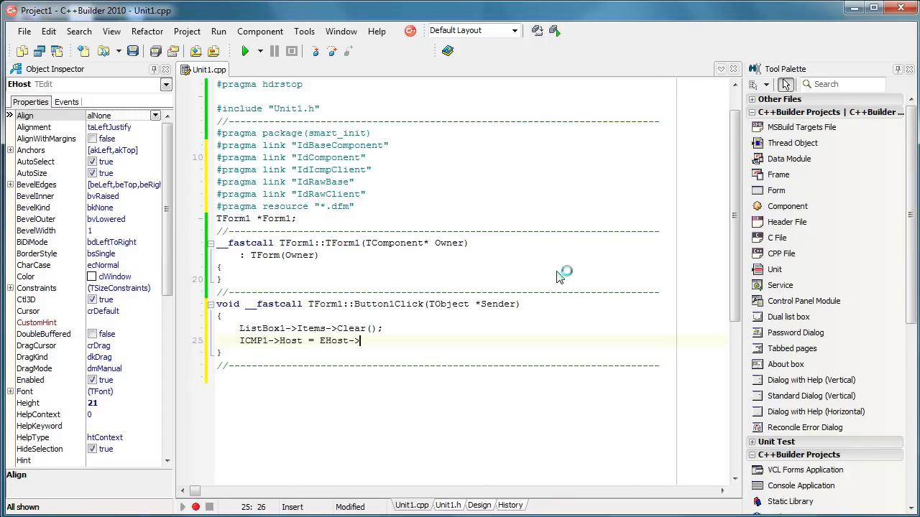
{"action": "type", "text": "Text;"}
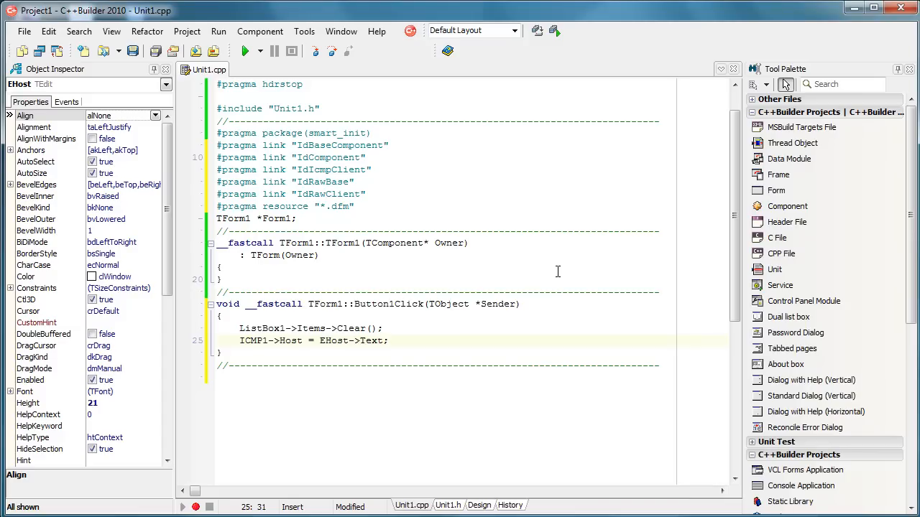
{"action": "type", "text": "tr"}
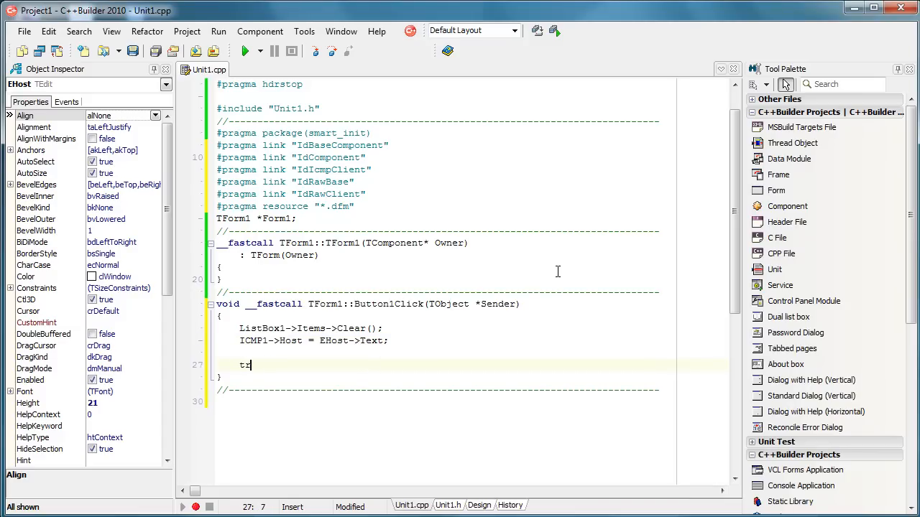
Write a try block with a for loop from 1 to 4 calling ICMP1->Ping();.
{"action": "type", "text": "y"}
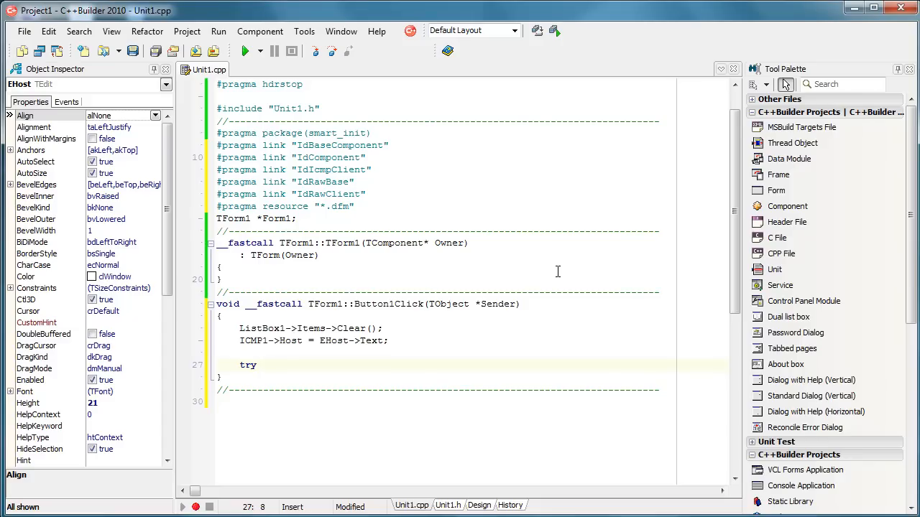
{"action": "type", "text": "{"}
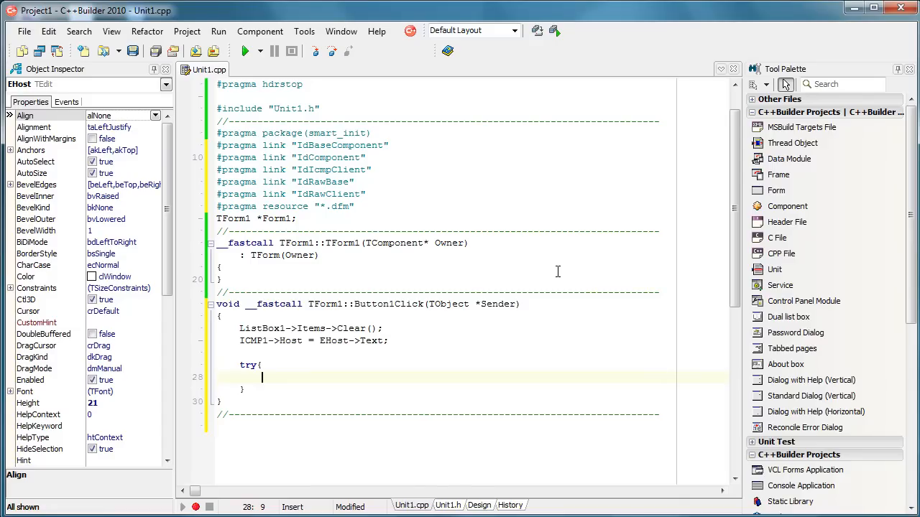
{"action": "type", "text": "for"}
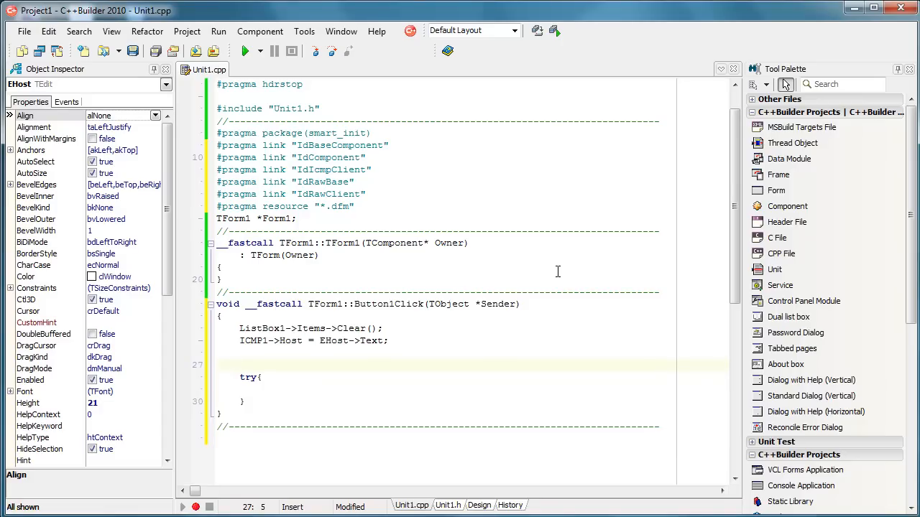
{"action": "type", "text": "for(int i = 1; i <"}
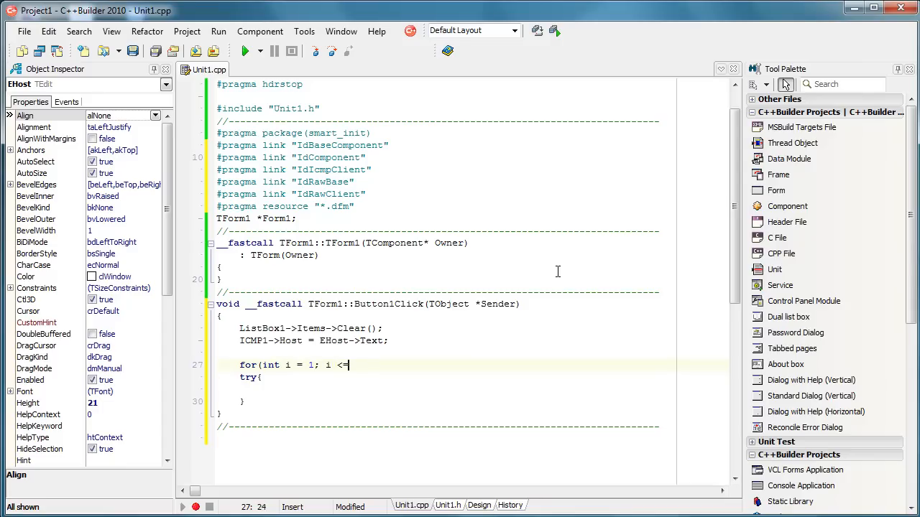
{"action": "type", "text": "=4;"}
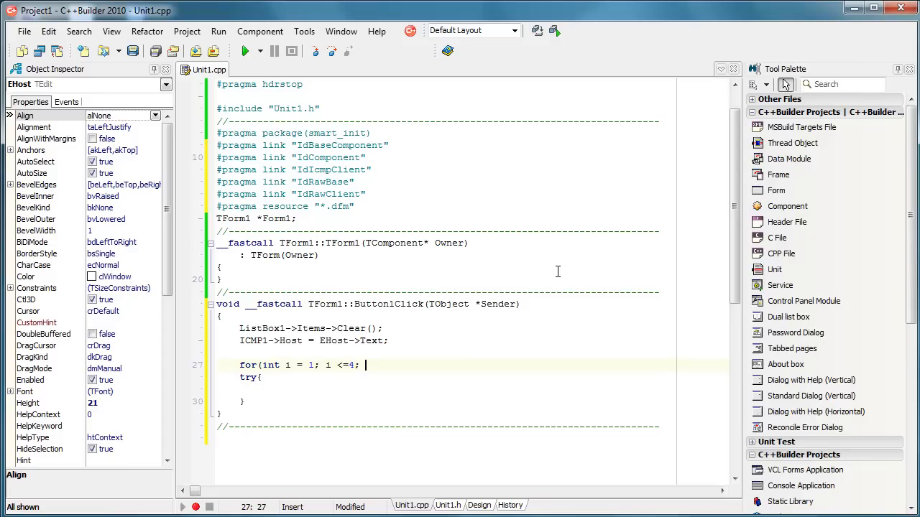
{"action": "type", "text": "i++)"}
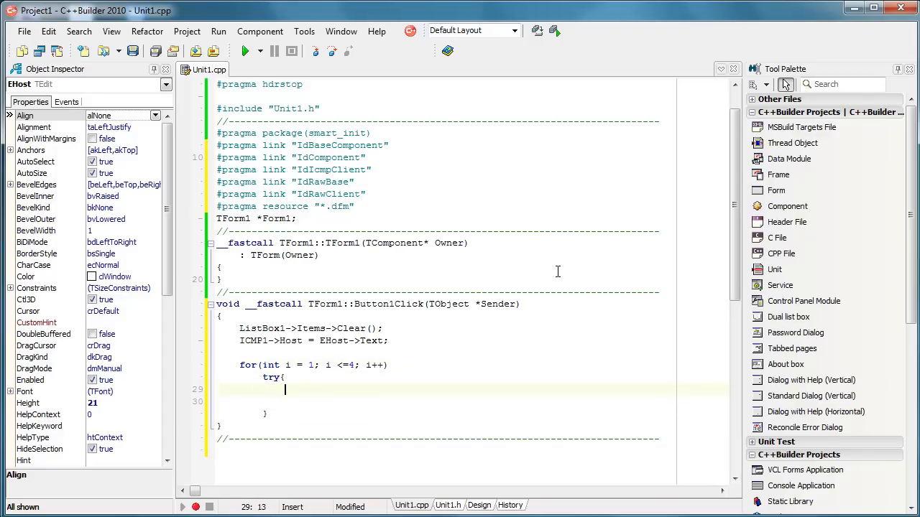
{"action": "type", "text": "ICMP"}
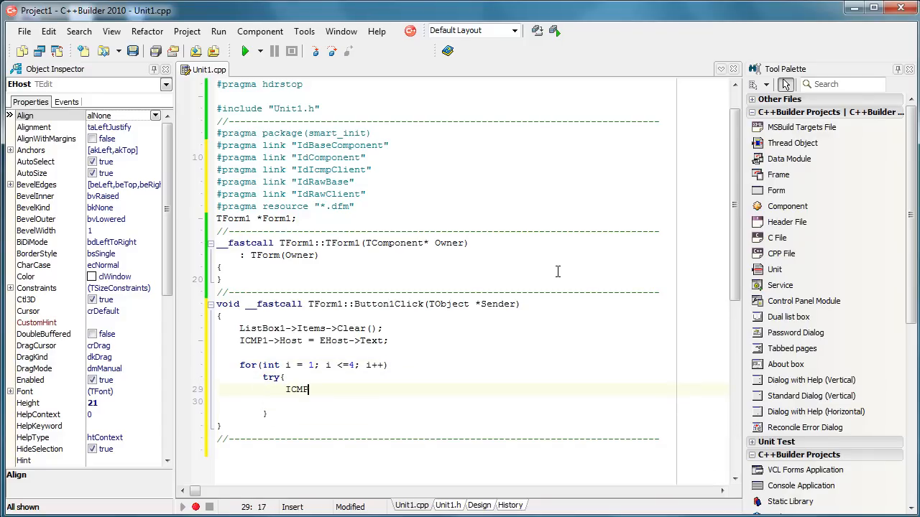
{"action": "type", "text": "->Ping("}
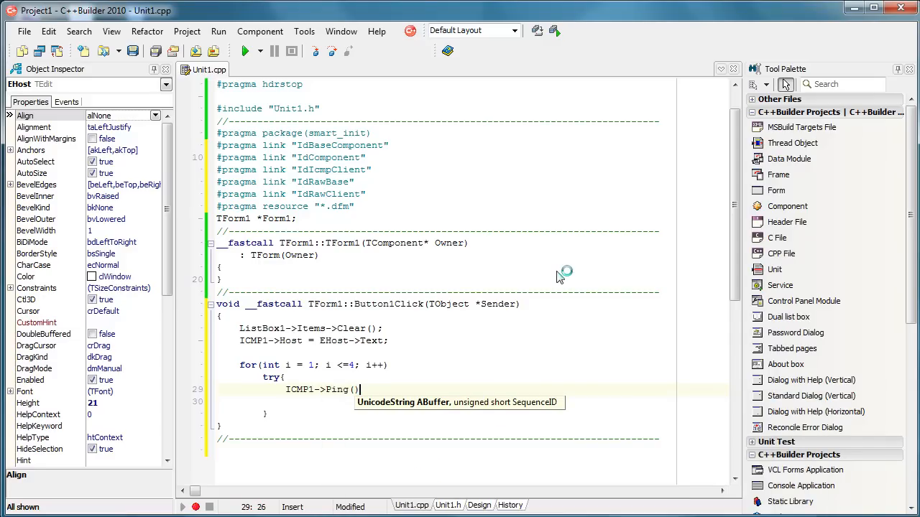
{"action": "type", "text": ";"}
{"action": "type", "text": "c"}
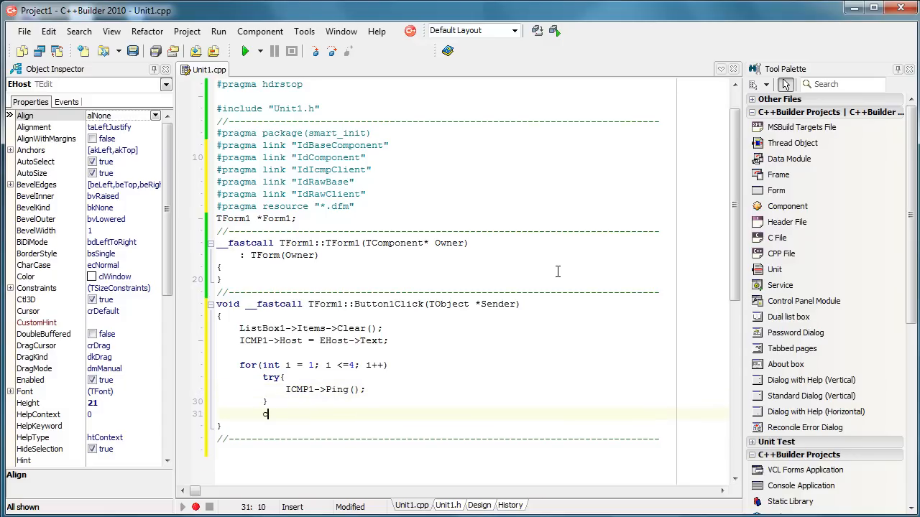
Add catch(...) that adds "Ping failed!" to ListBox1 and calls Application->ProcessMessages().
{"action": "type", "text": "ad"}
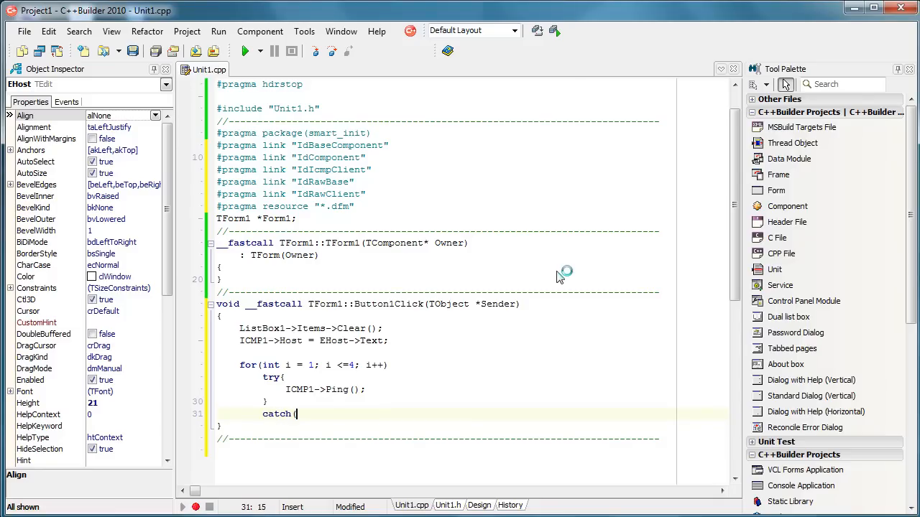
{"action": "type", "text": "...)"}
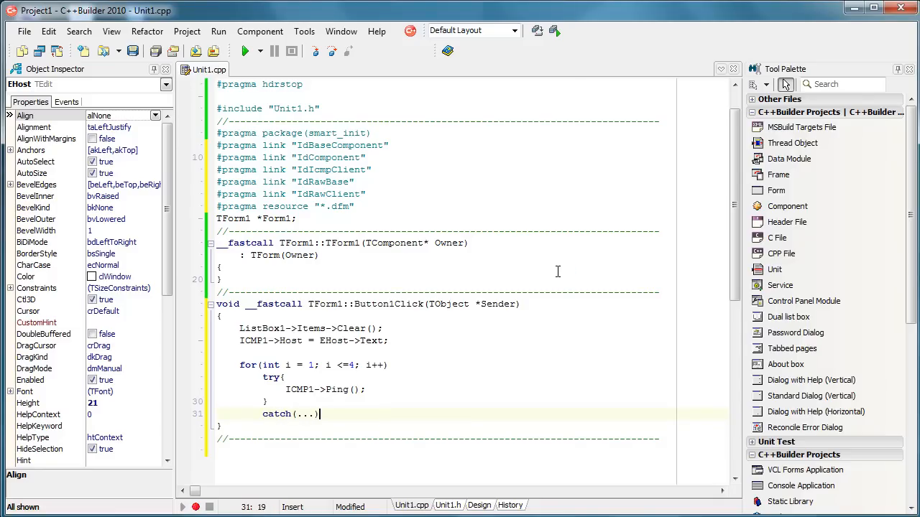
{"action": "type", "text": "{"}
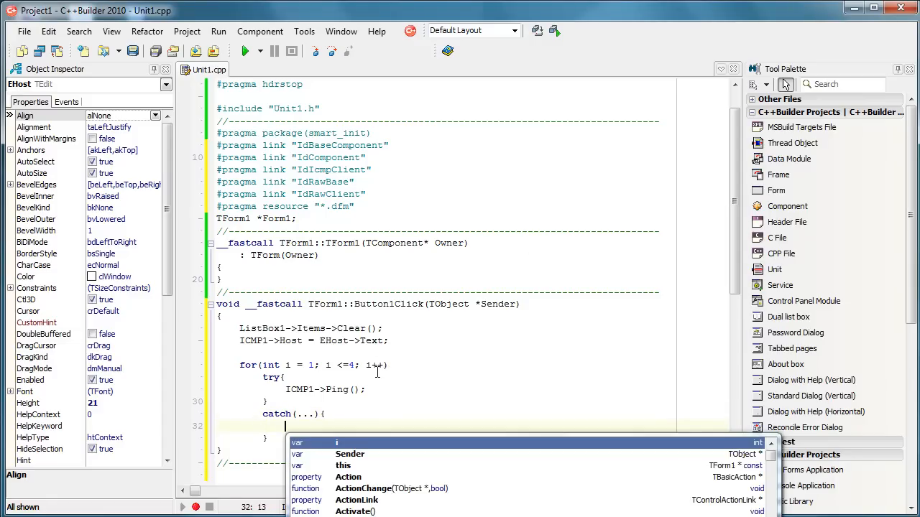
{"action": "type", "text": "ListBox1"}
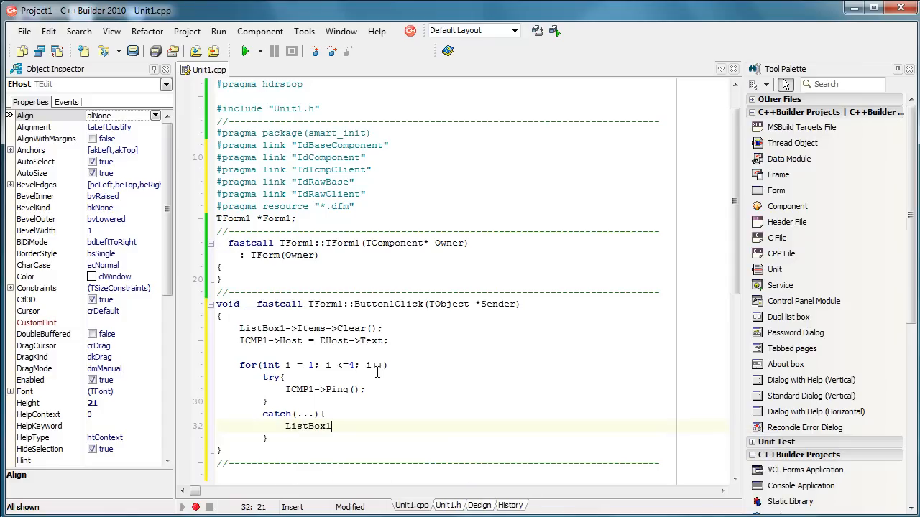
{"action": "type", "text": "->"}
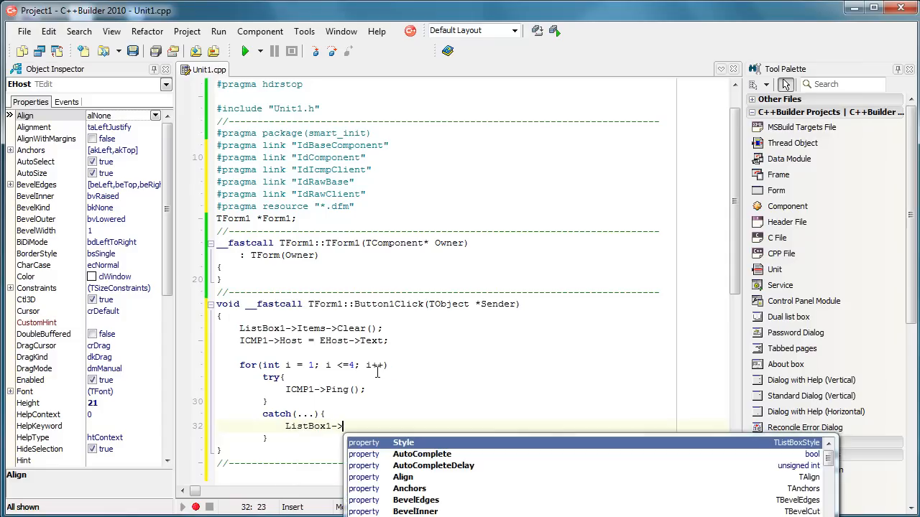
{"action": "type", "text": "i"}
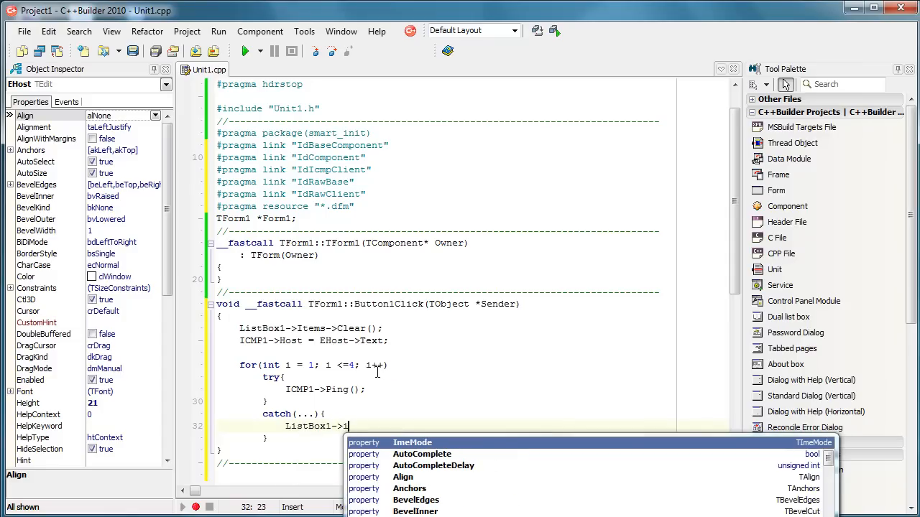
{"action": "type", "text": "tems->"}
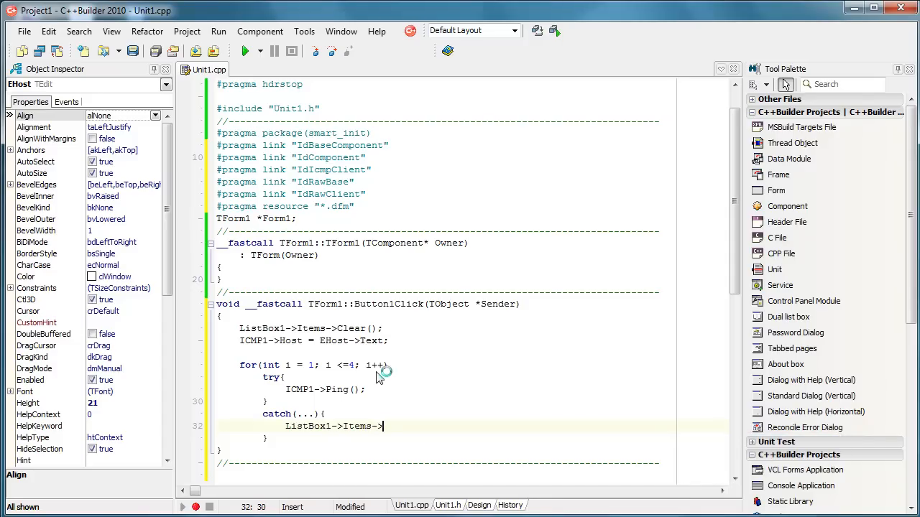
{"action": "type", "text": "Add()"}
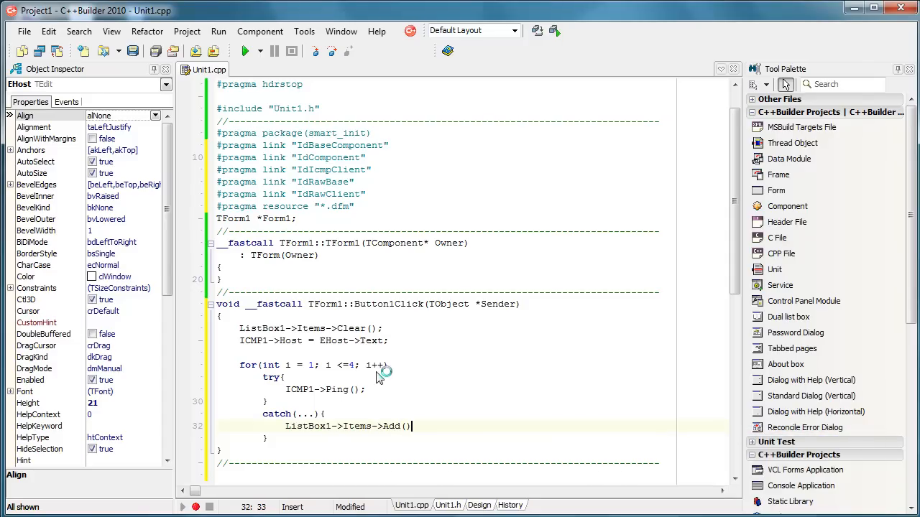
{"action": "type", "text": "\"Ping \""}
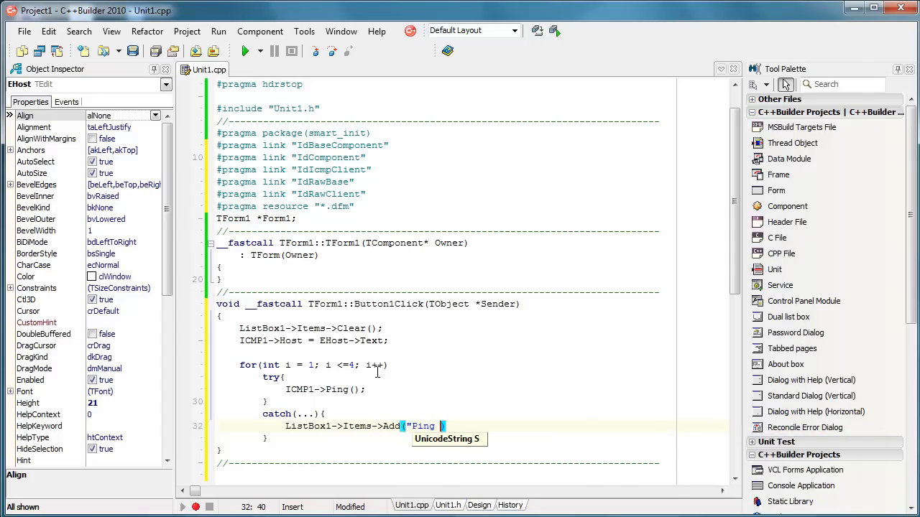
{"action": "type", "text": "faild"}
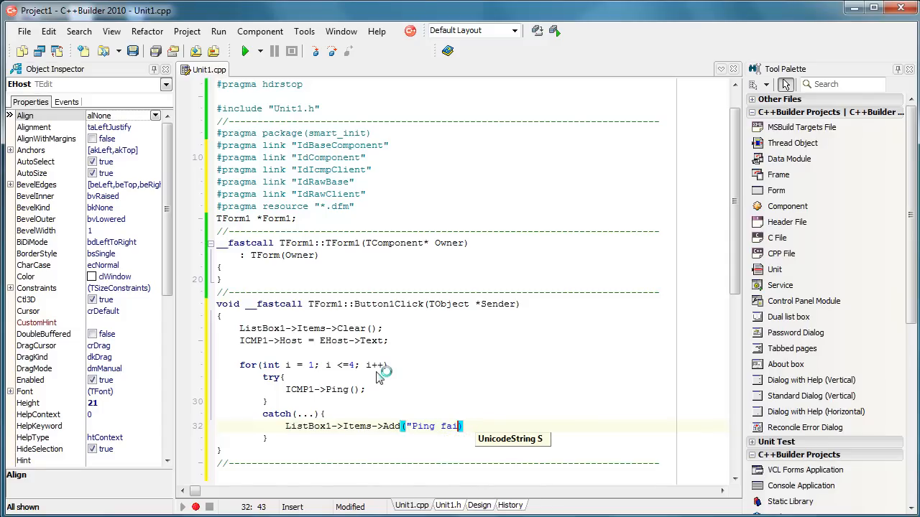
{"action": "type", "text": "led!\""}
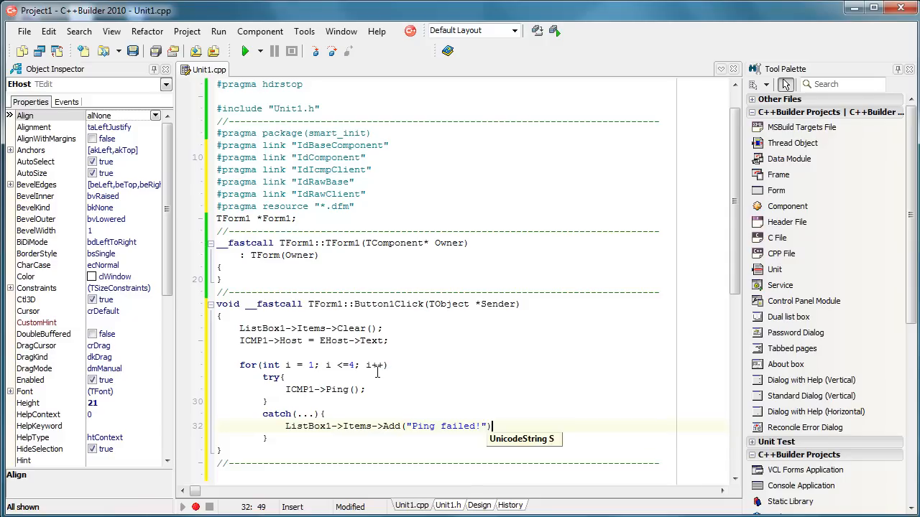
{"action": "type", "text": ");"}
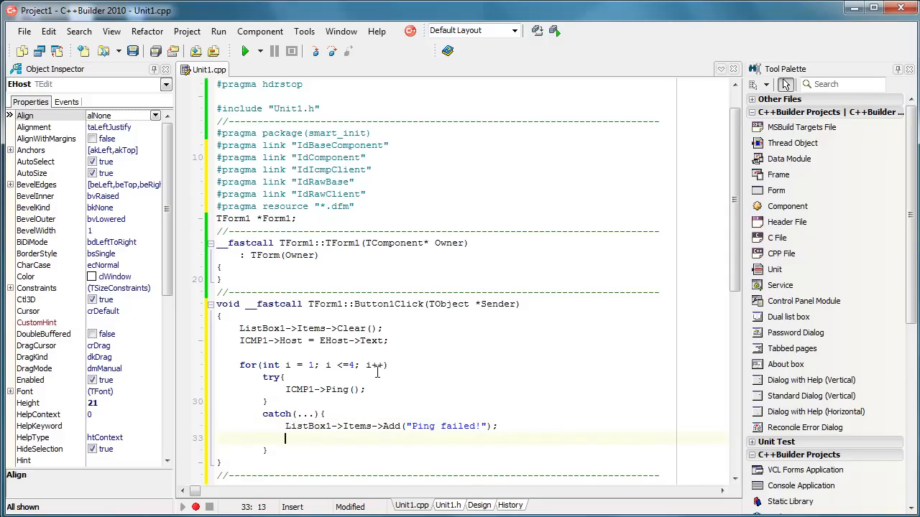
{"action": "type", "text": "app"}
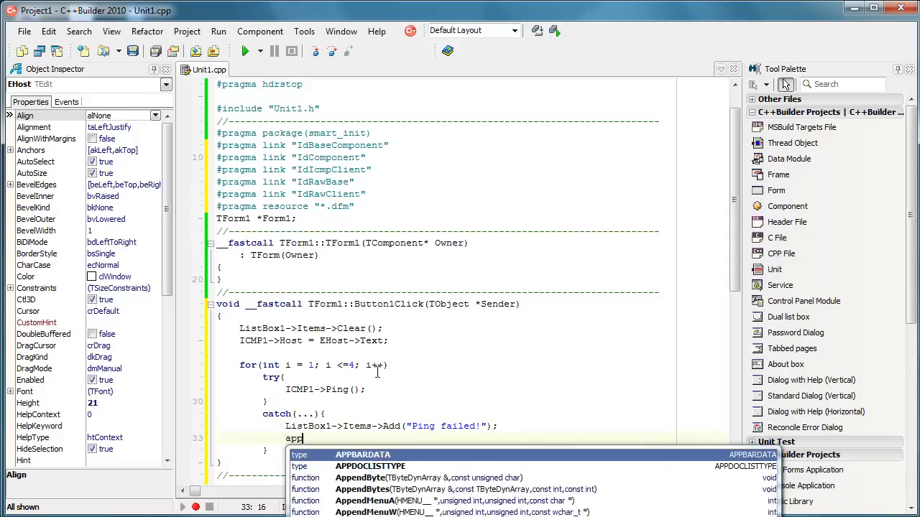
{"action": "type", "text": "Application->"}
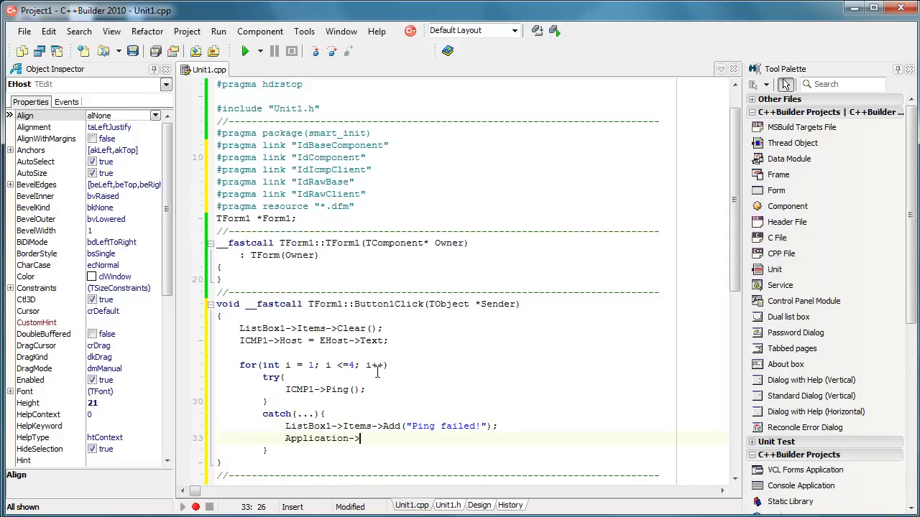
{"action": "type", "text": "ProcessMessages();"}
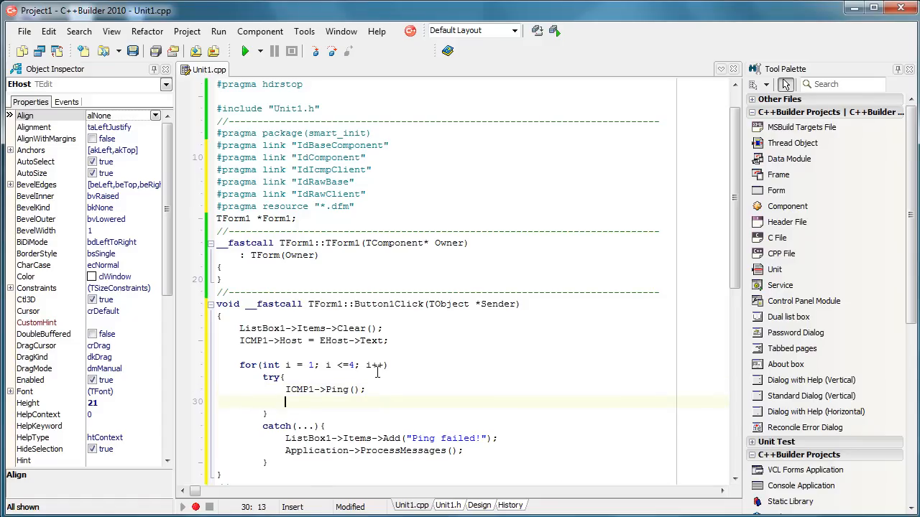
After the ping in the try block, add Sleep(1000) and Application->ProcessMessages();.
{"action": "type", "text": "Sleep("}
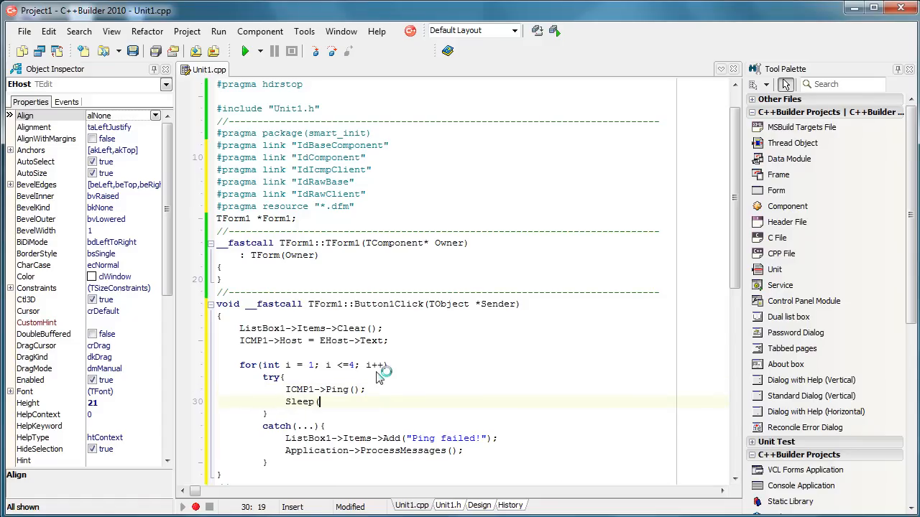
{"action": "type", "text": "1000);"}
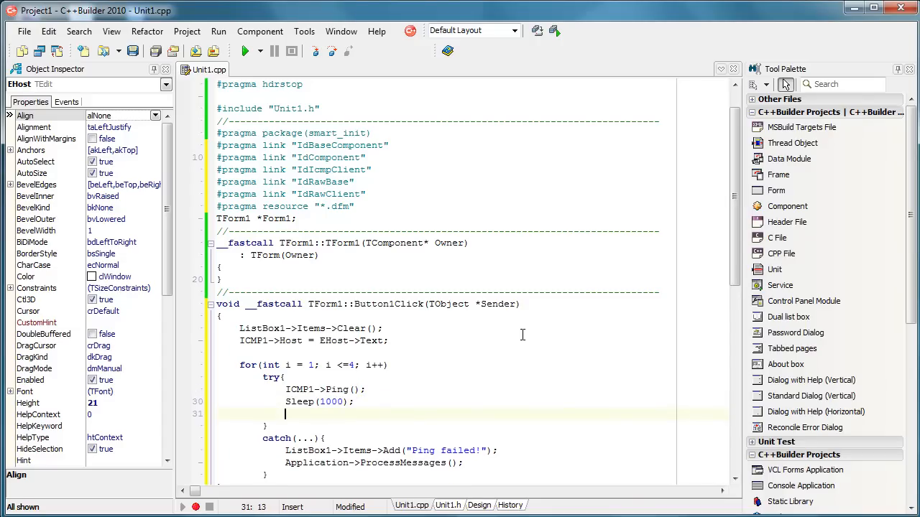
{"action": "type", "text": "a"}
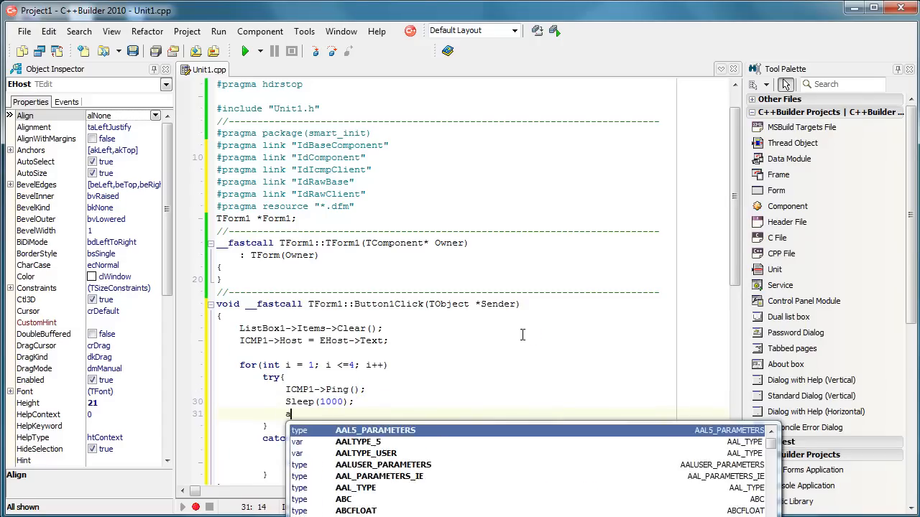
{"action": "type", "text": "Application->"}
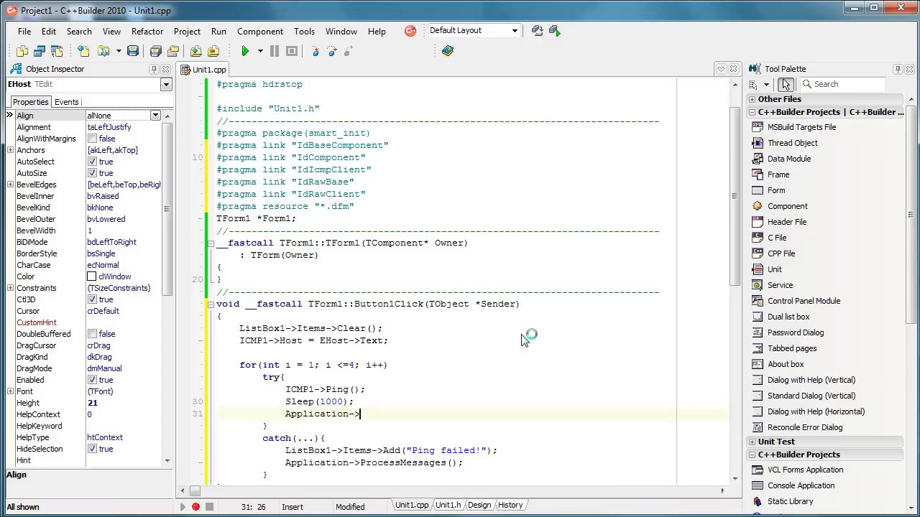
{"action": "type", "text": "ProcessMessages()"}
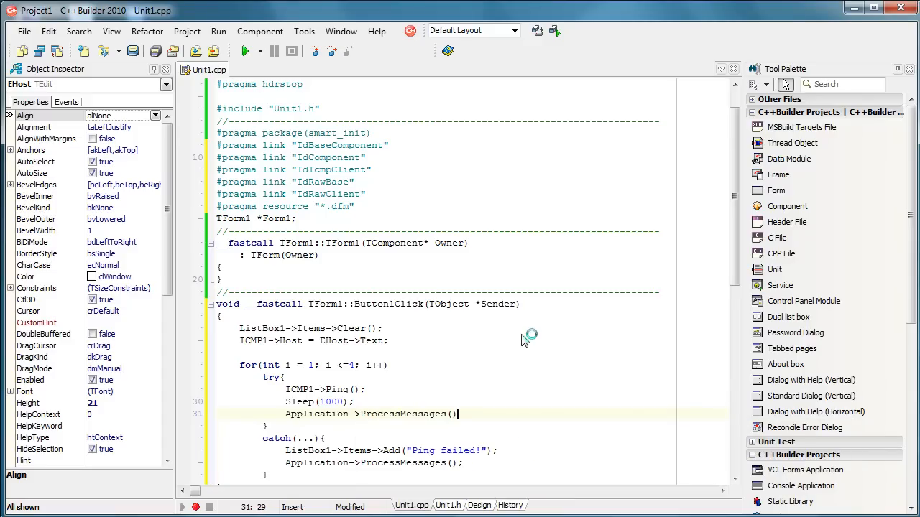
{"action": "type", "text": ";"}
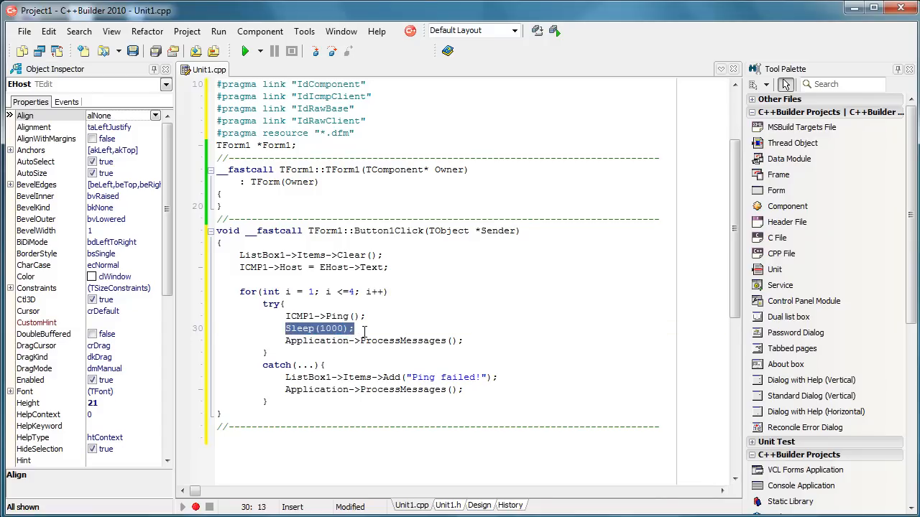
Create the OnReply event handler for ICMP1 from the Object Inspector's Events list.
{"action": "left_click", "coordinate": [478, 505]}
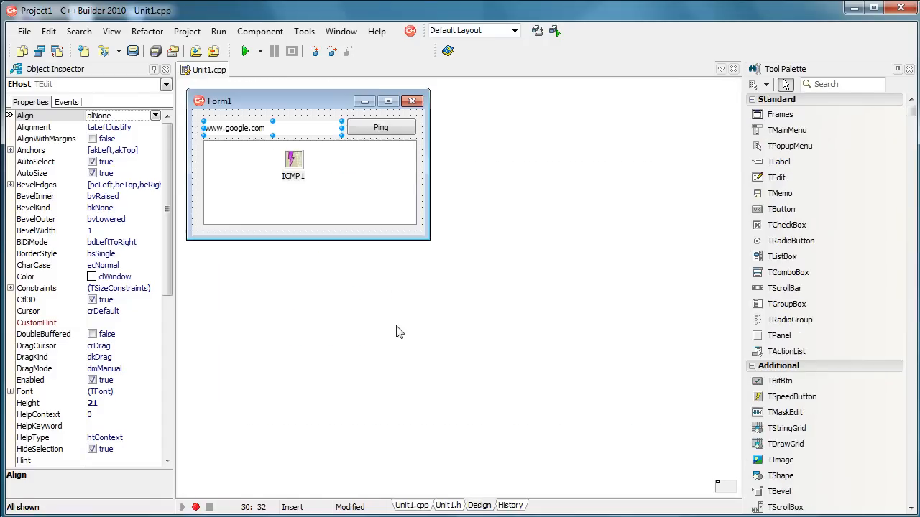
{"action": "left_click", "coordinate": [293, 162]}
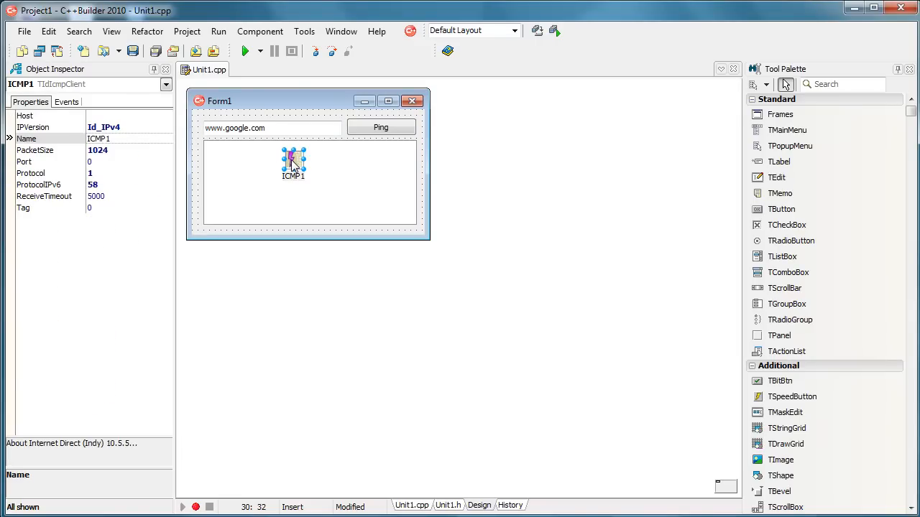
{"action": "mouse_move", "coordinate": [293, 162]}
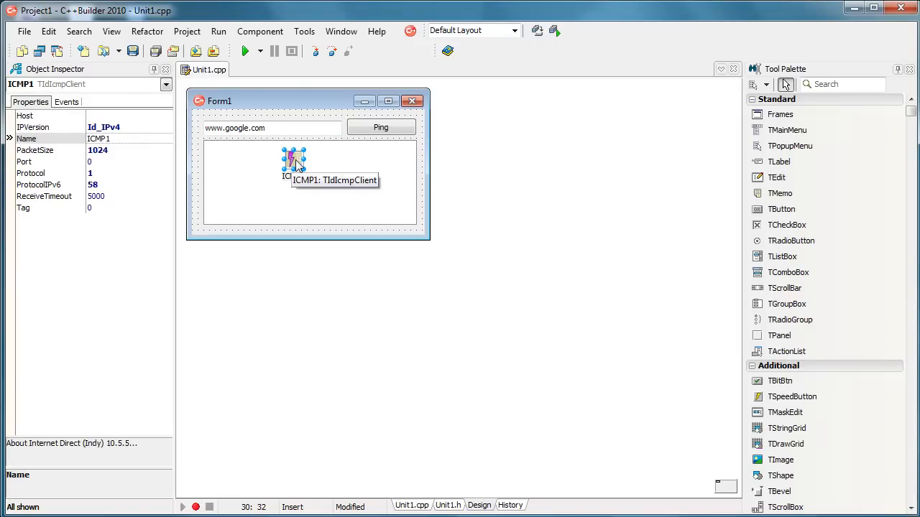
{"action": "left_click", "coordinate": [66, 102]}
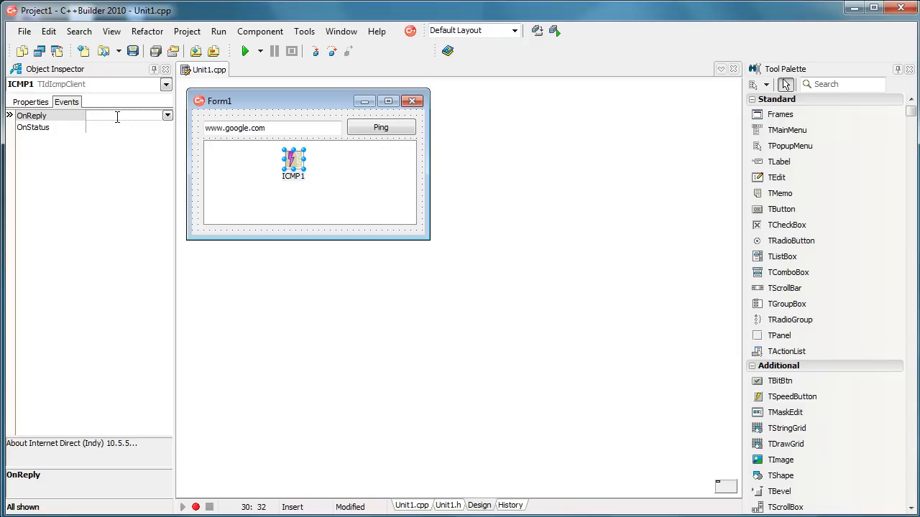
{"action": "double_click", "coordinate": [122, 115]}
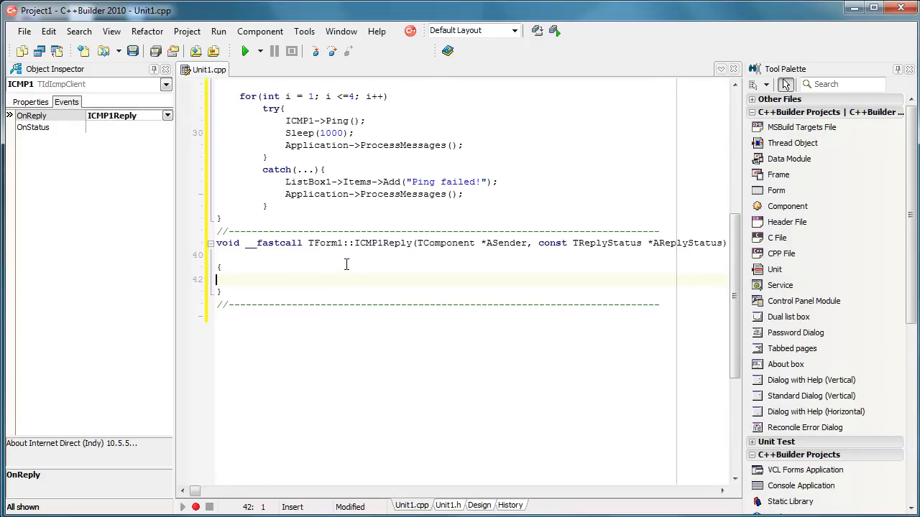
{"action": "mouse_move", "coordinate": [420, 272]}
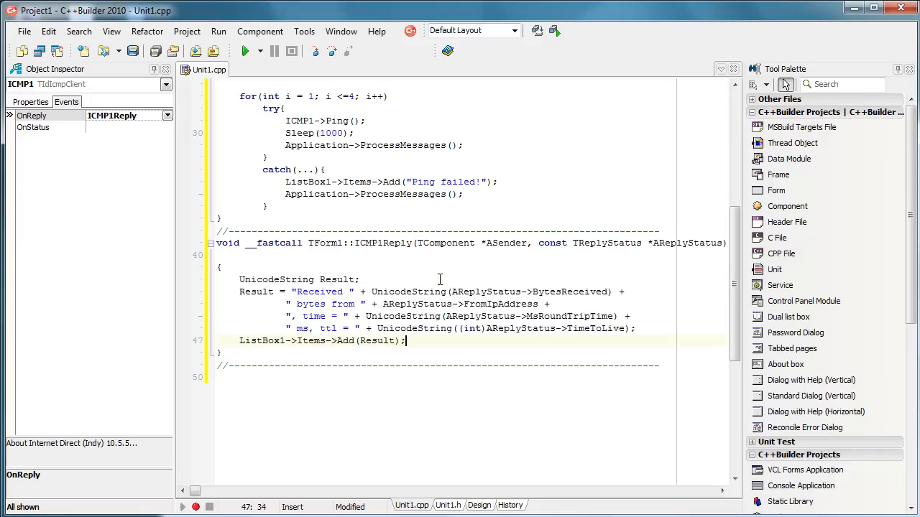
{"action": "mouse_move", "coordinate": [451, 279]}
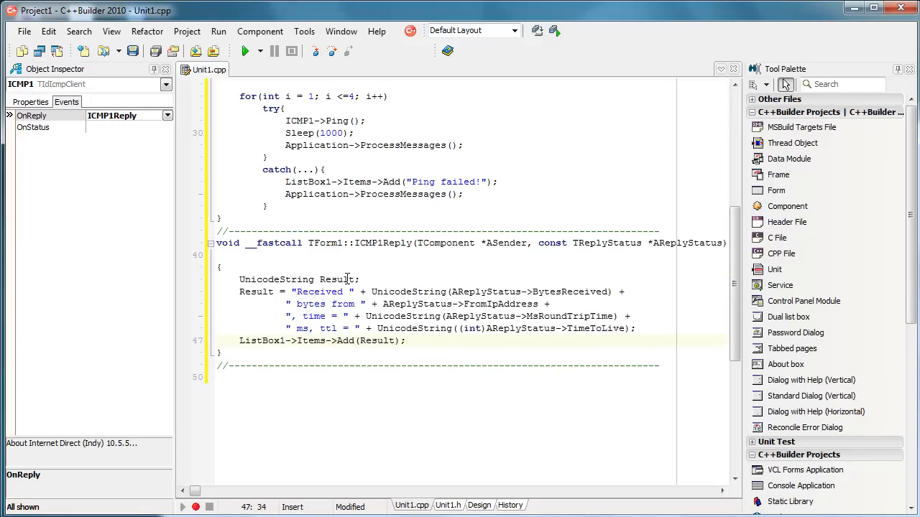
Highlight Result, AReplyStatus, FromIpAddress, MsRoundTripTime and the Add(Result) call in ICMP1Reply.
{"action": "double_click", "coordinate": [336, 279]}
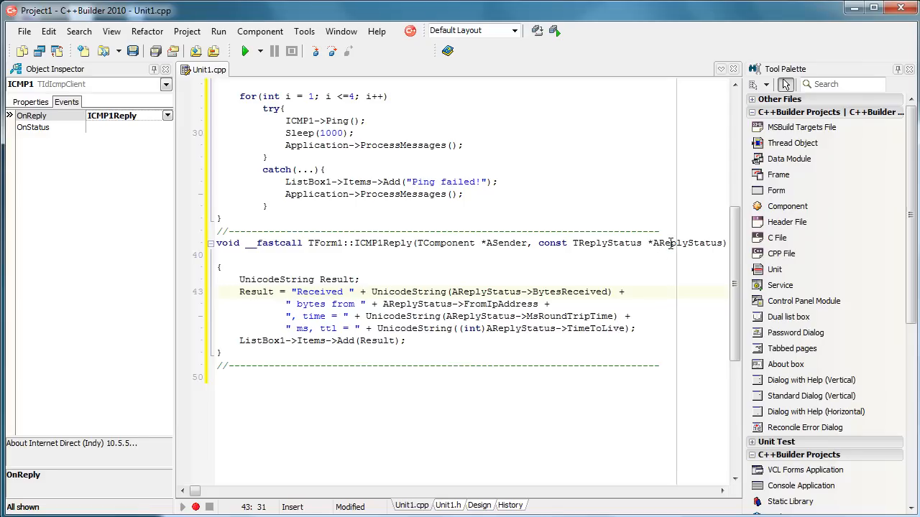
{"action": "double_click", "coordinate": [688, 243]}
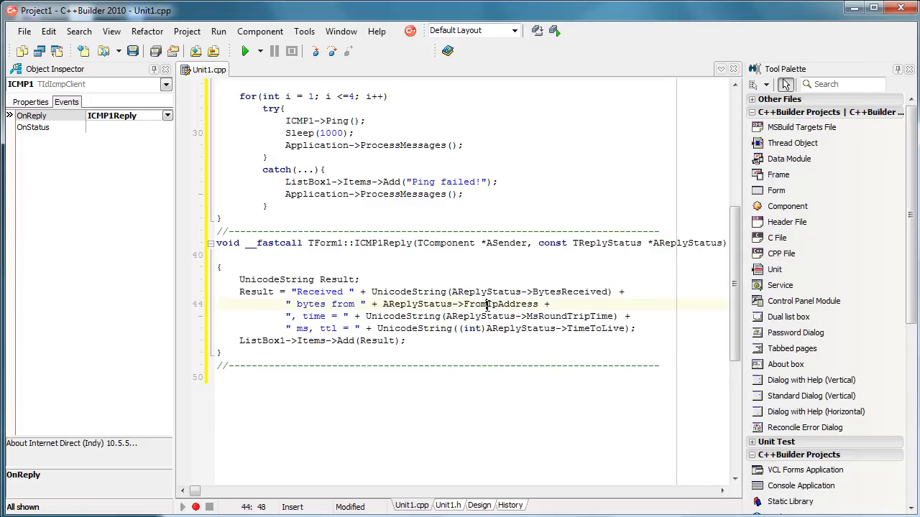
{"action": "double_click", "coordinate": [500, 303]}
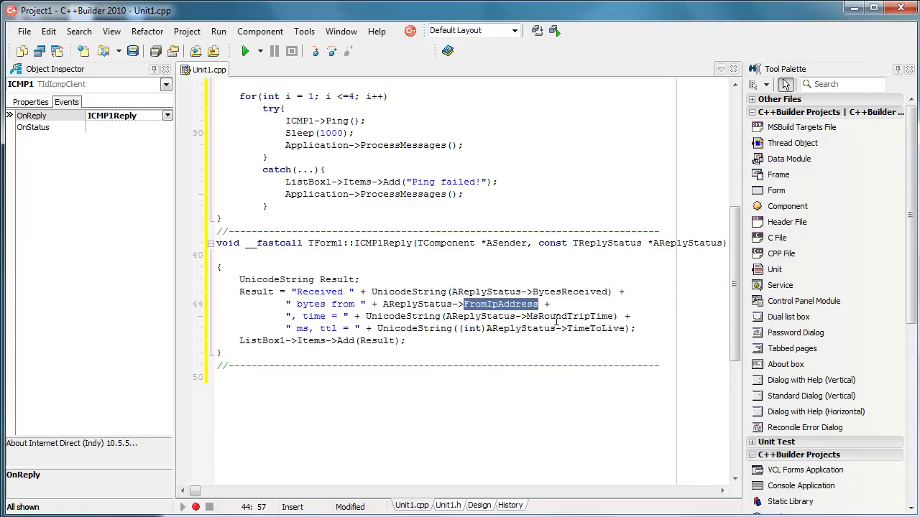
{"action": "double_click", "coordinate": [570, 316]}
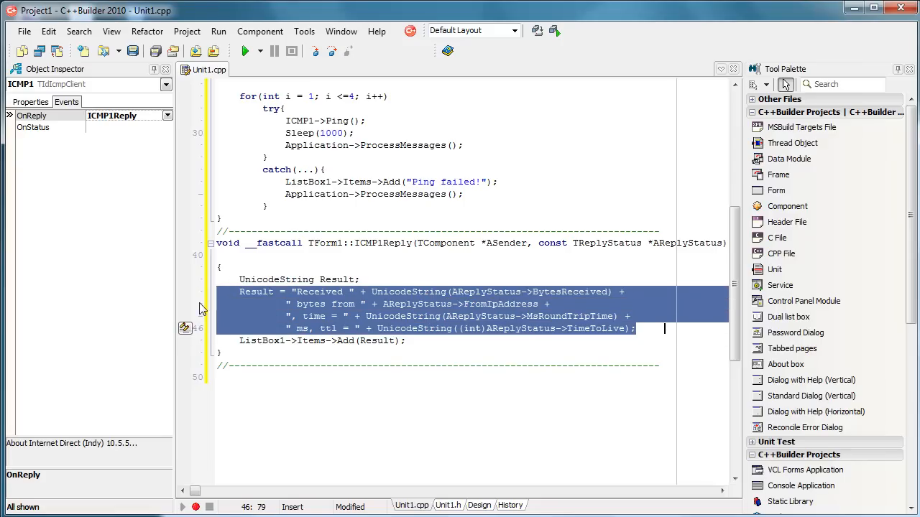
{"action": "double_click", "coordinate": [377, 340]}
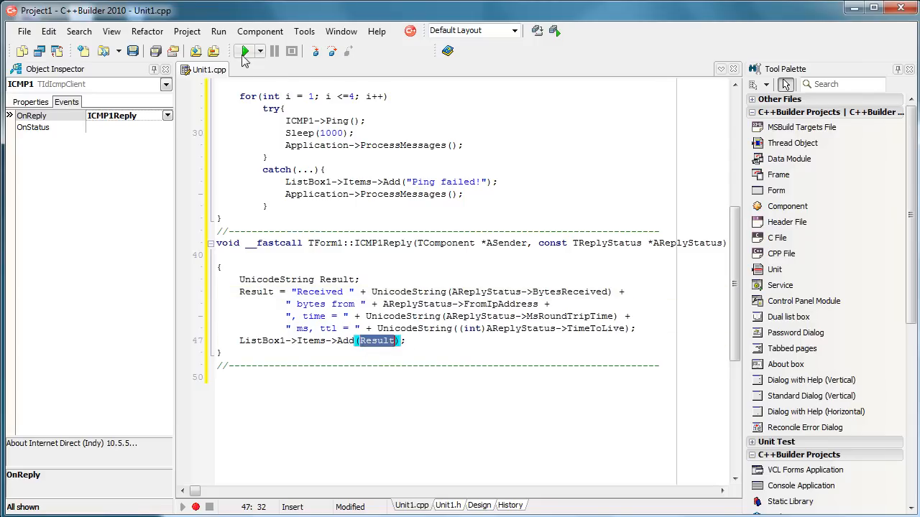
{"action": "left_click", "coordinate": [243, 51]}
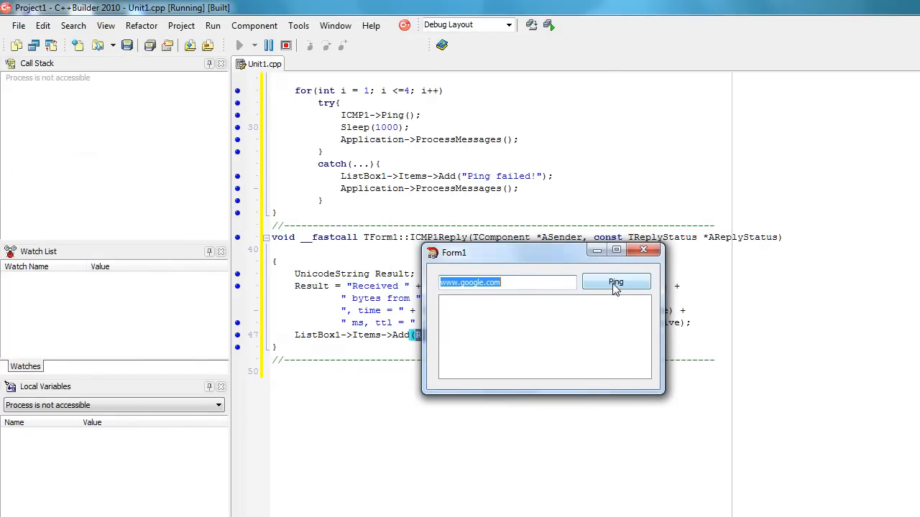
{"action": "left_click", "coordinate": [615, 282]}
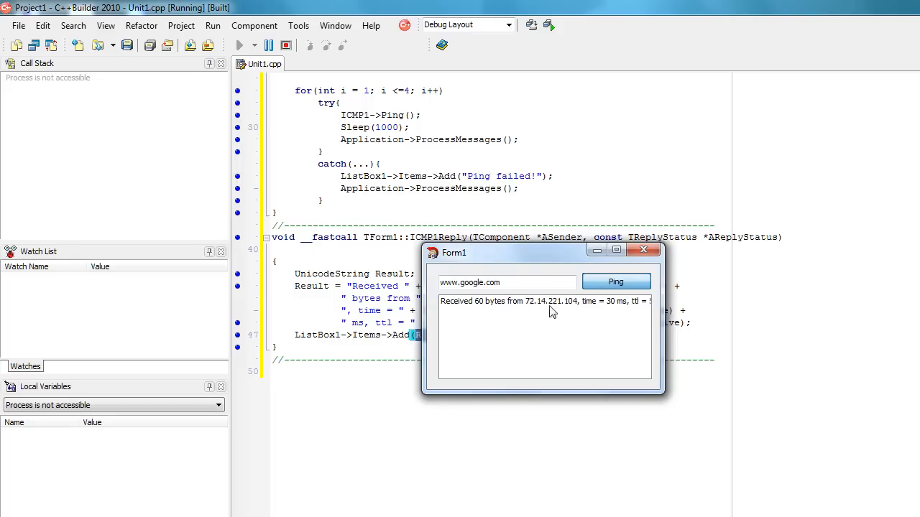
{"action": "left_click", "coordinate": [616, 281]}
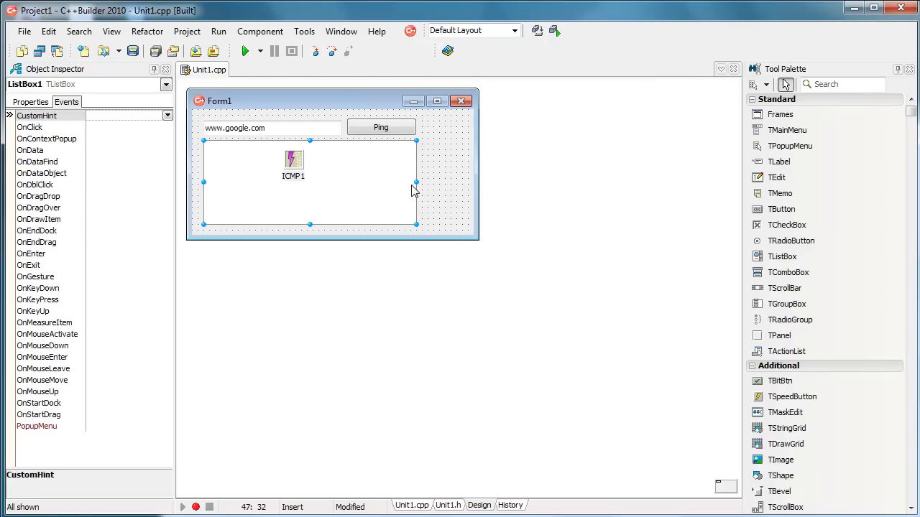
Widen ListBox1 to the form's right edge, run and ping again, then close the app.
{"action": "left_click_drag", "start_coordinate": [415, 183], "coordinate": [456, 183]}
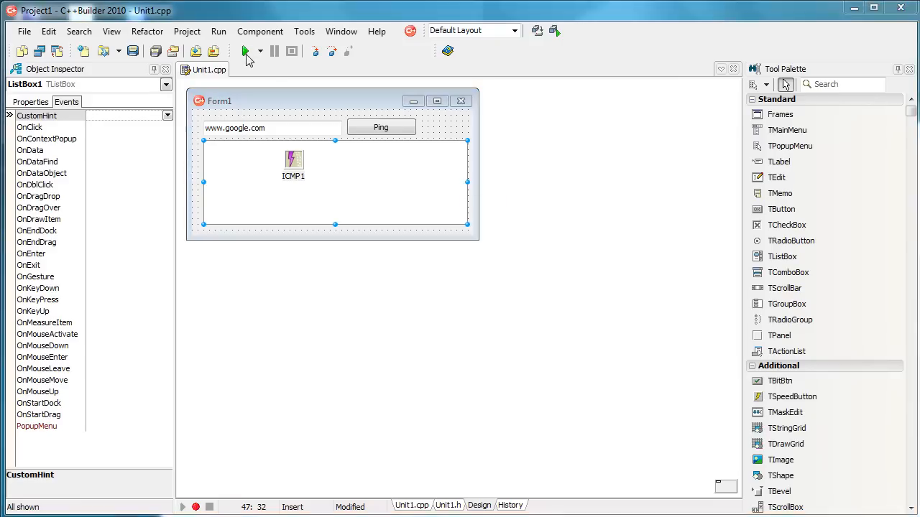
{"action": "left_click", "coordinate": [246, 51]}
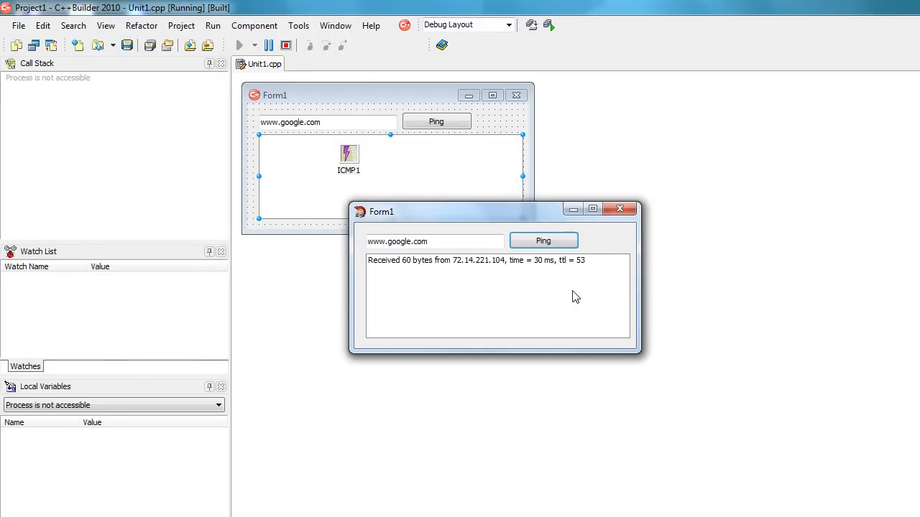
{"action": "left_click", "coordinate": [543, 240]}
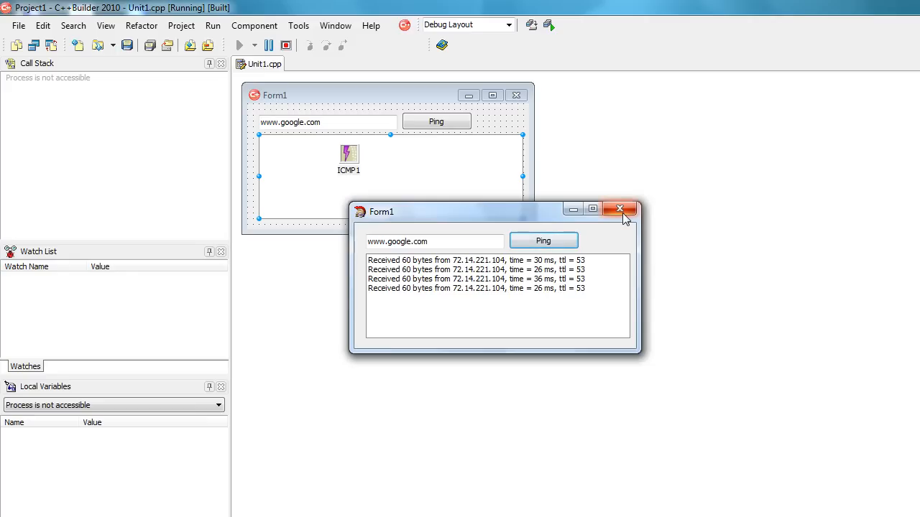
{"action": "left_click", "coordinate": [619, 209]}
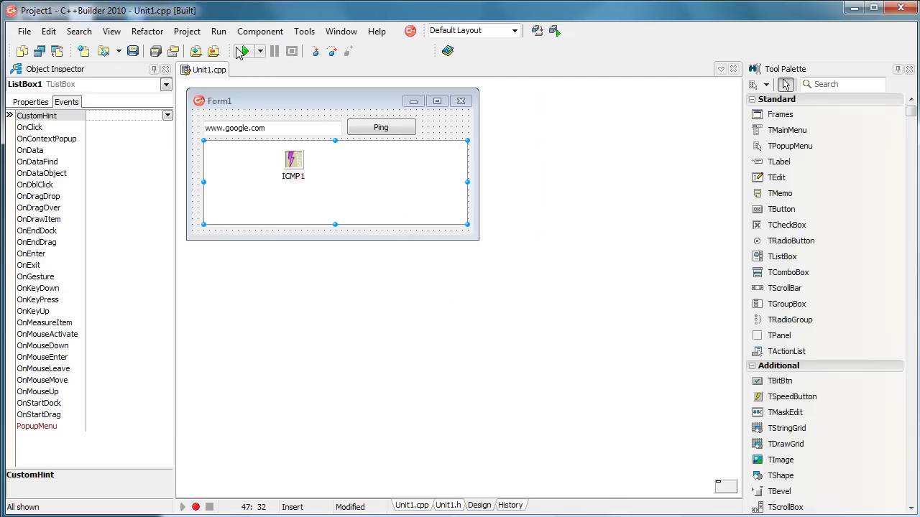
{"action": "mouse_move", "coordinate": [243, 52]}
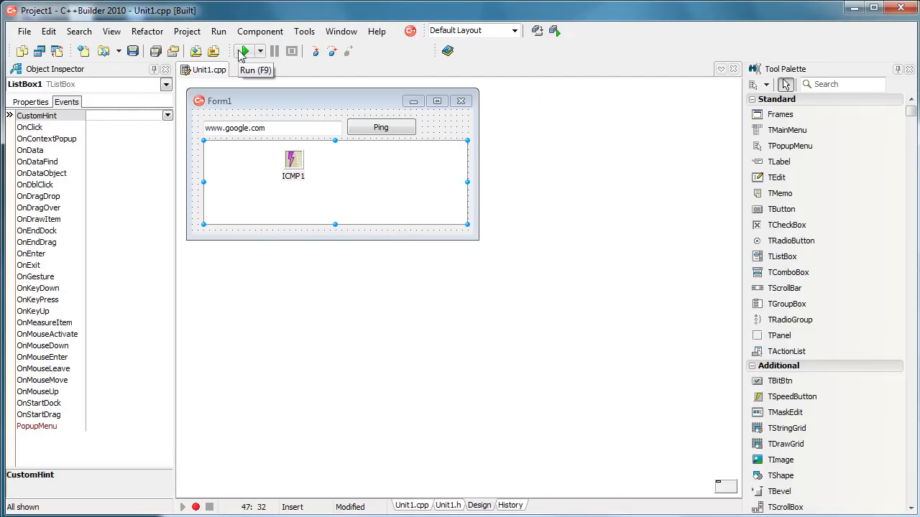
{"action": "left_click", "coordinate": [242, 51]}
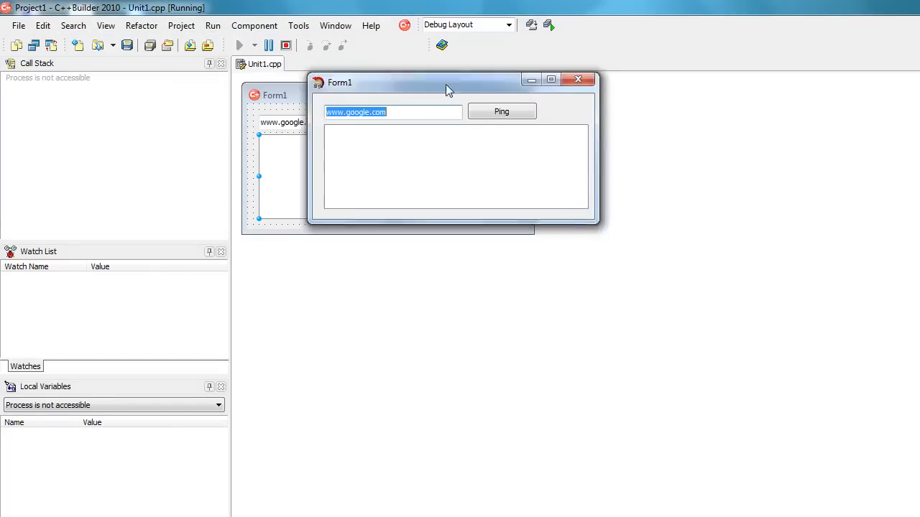
{"action": "type", "text": "x"}
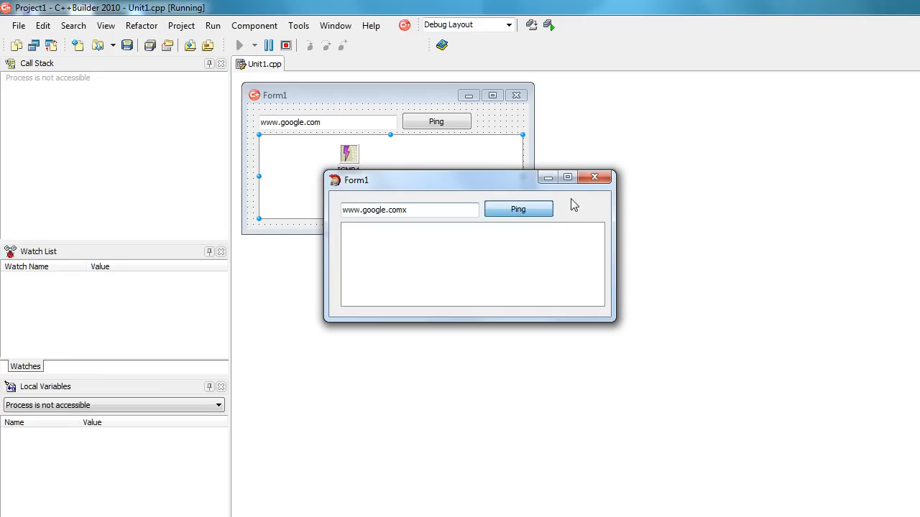
{"action": "left_click", "coordinate": [518, 209]}
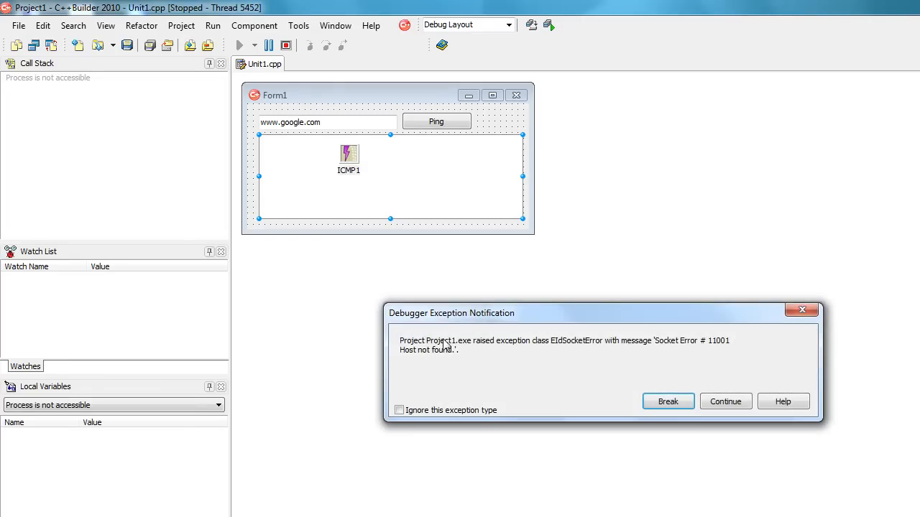
{"action": "left_click", "coordinate": [724, 401]}
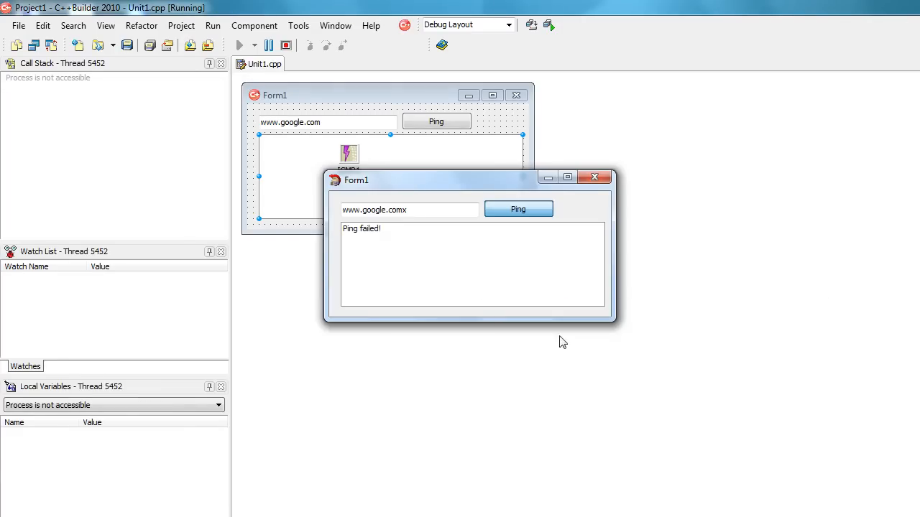
{"action": "mouse_move", "coordinate": [440, 250]}
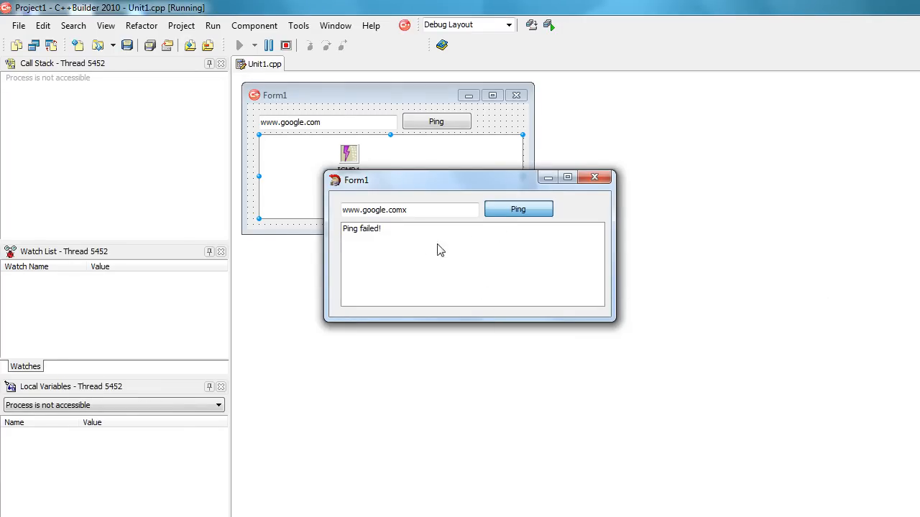
{"action": "left_click", "coordinate": [518, 209]}
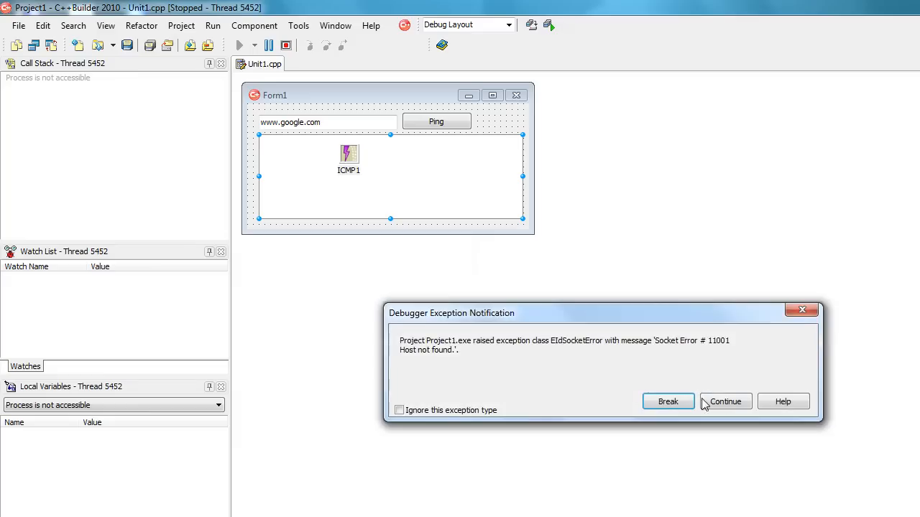
{"action": "left_click", "coordinate": [725, 401]}
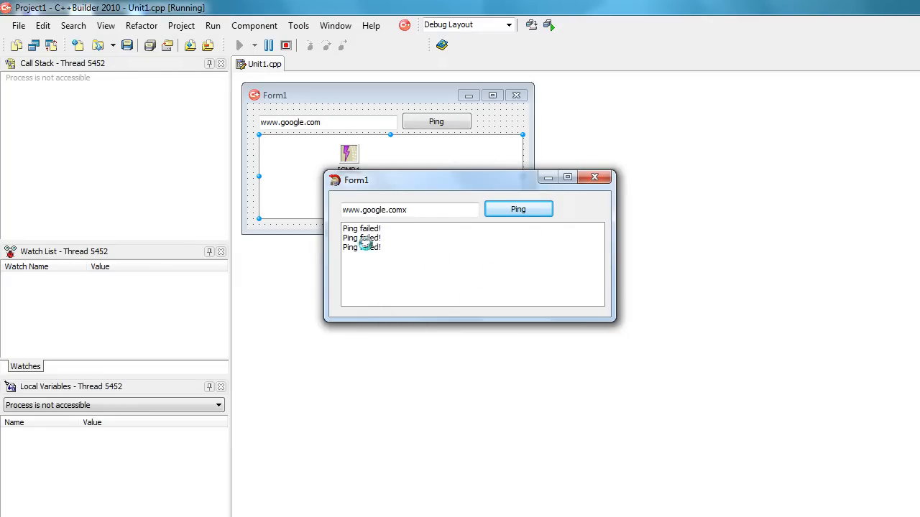
{"action": "left_click", "coordinate": [518, 209]}
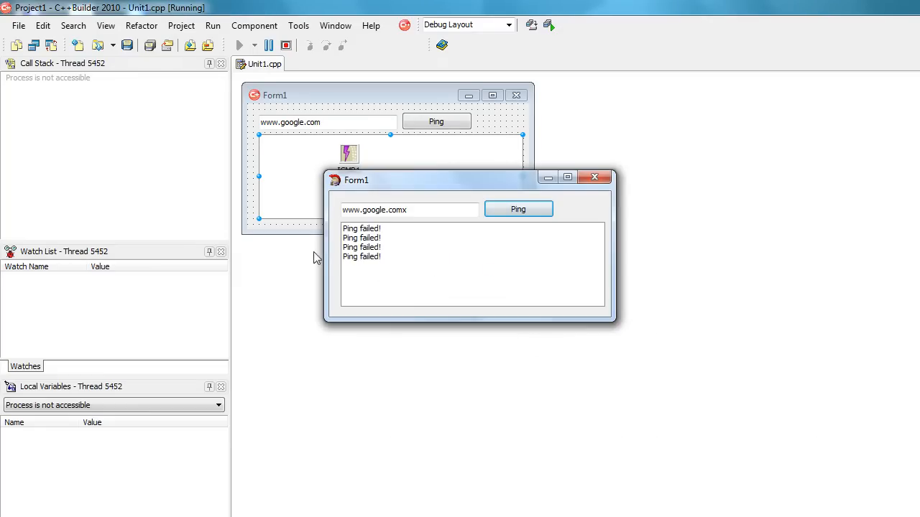
{"action": "left_click", "coordinate": [362, 246]}
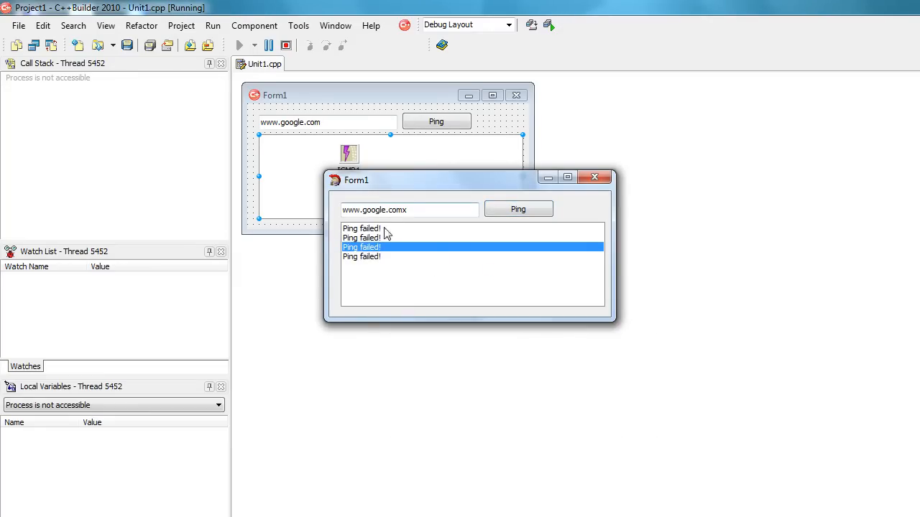
{"action": "key", "text": "Backspace"}
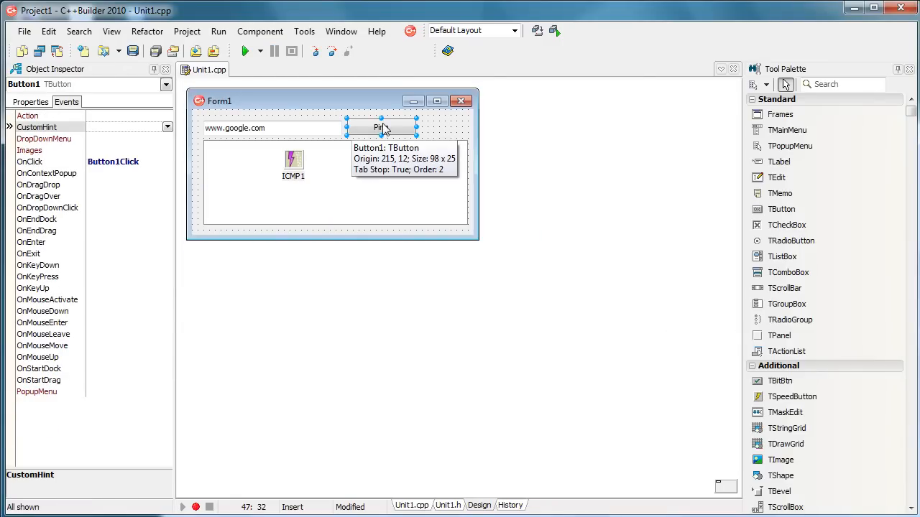
{"action": "mouse_move", "coordinate": [244, 130]}
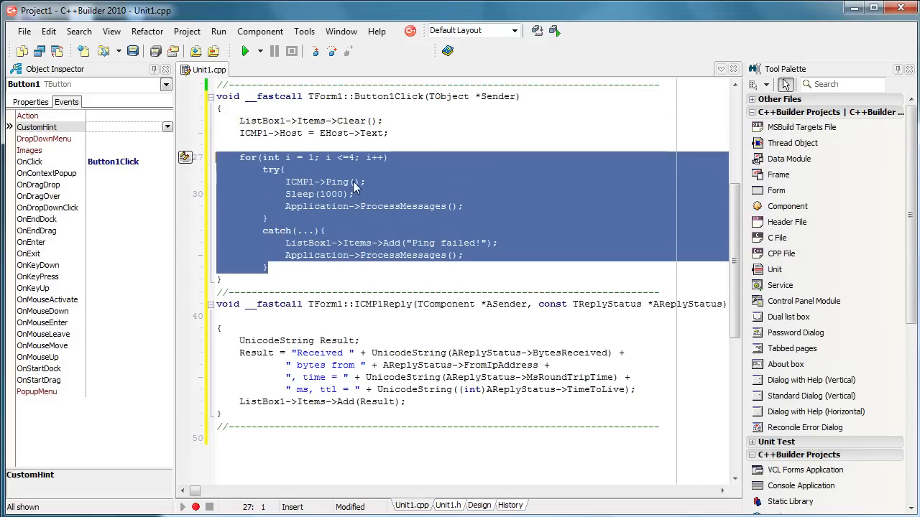
Review the Button1Click ping loop, then the ICMP1 OnReply handler that adds Result to the list box.
{"action": "left_click", "coordinate": [365, 194]}
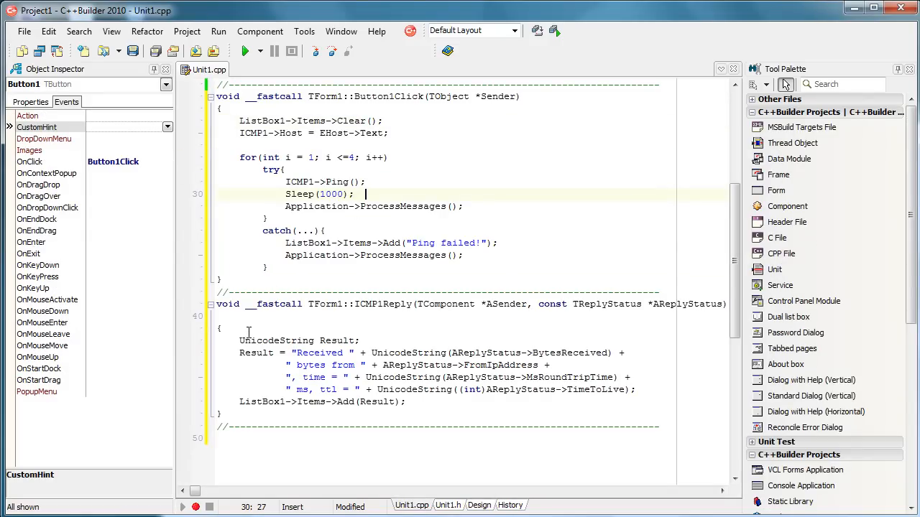
{"action": "left_click", "coordinate": [479, 505]}
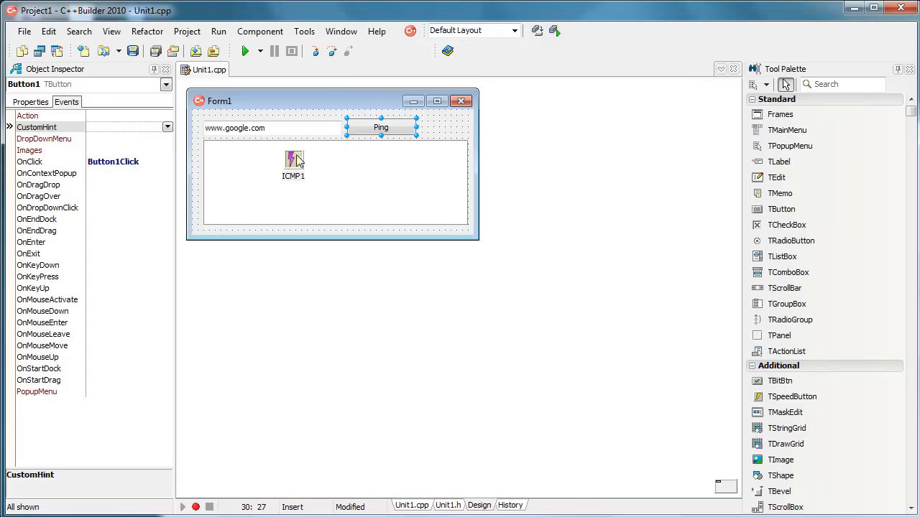
{"action": "left_click", "coordinate": [294, 160]}
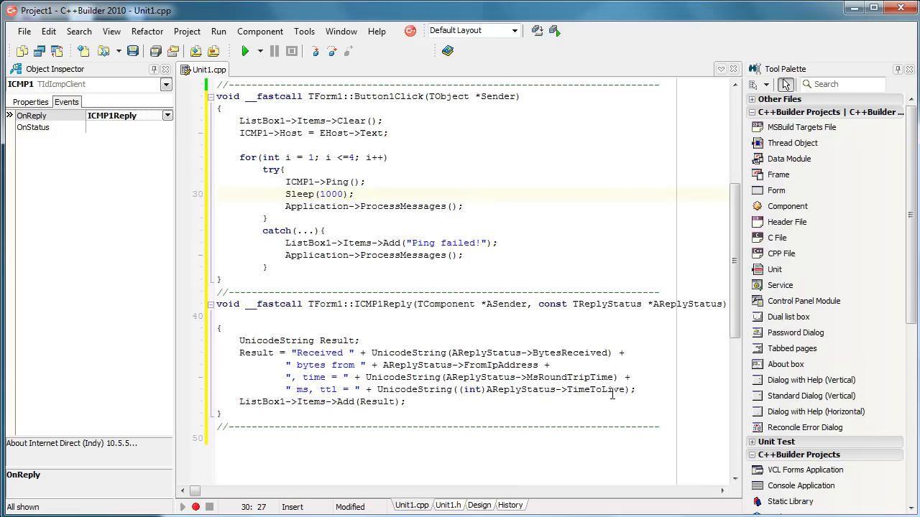
{"action": "left_click_drag", "start_coordinate": [239, 353], "coordinate": [635, 390]}
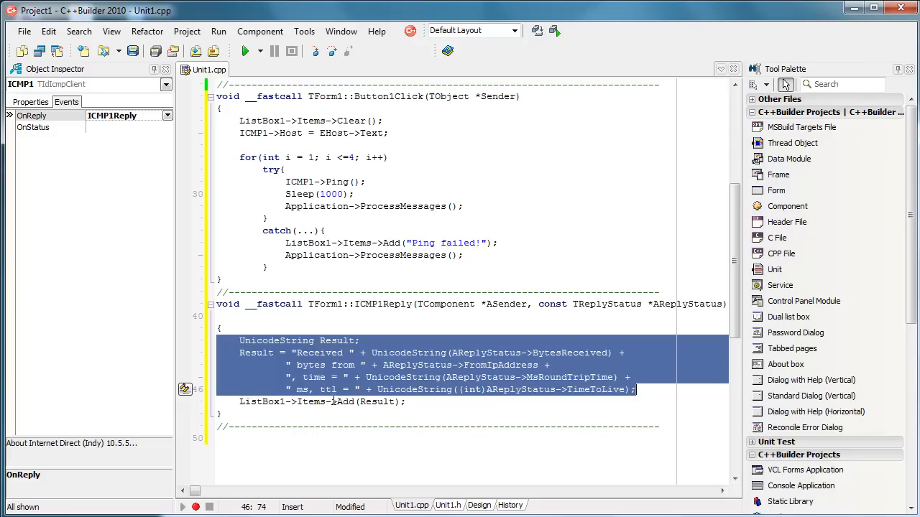
{"action": "double_click", "coordinate": [377, 401]}
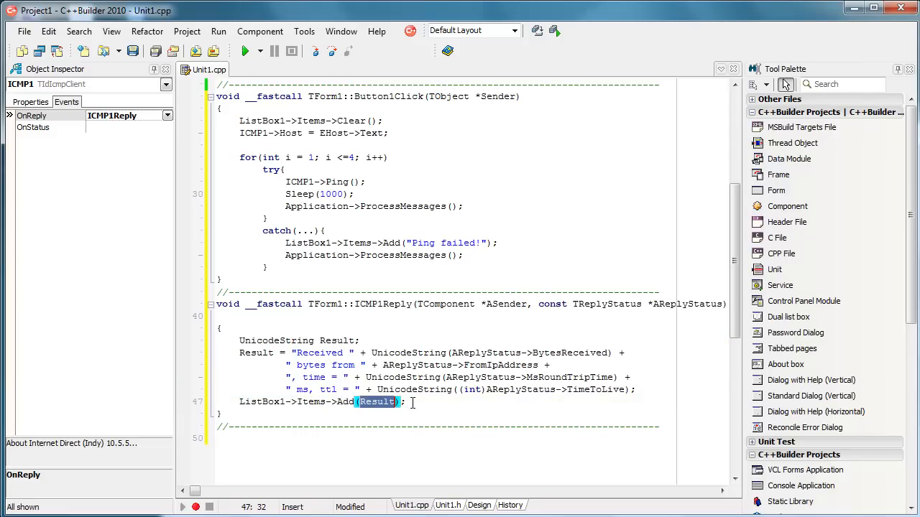